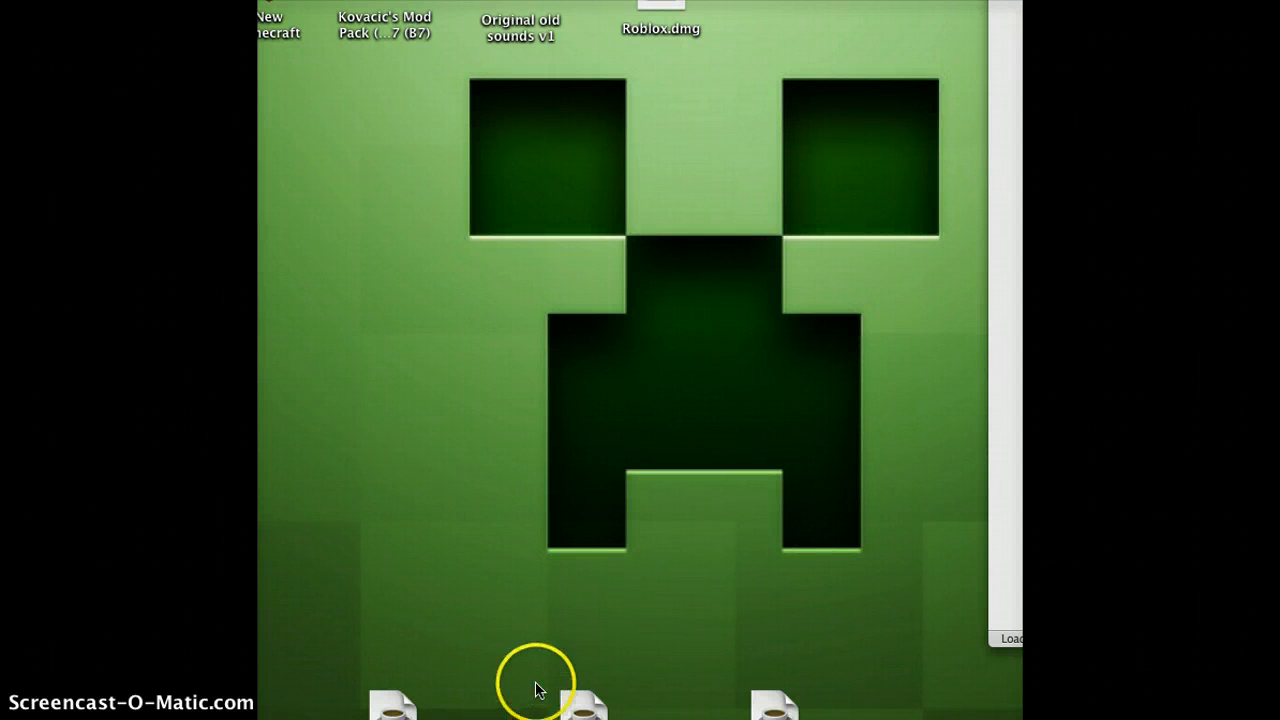
mouse_move(680, 548)
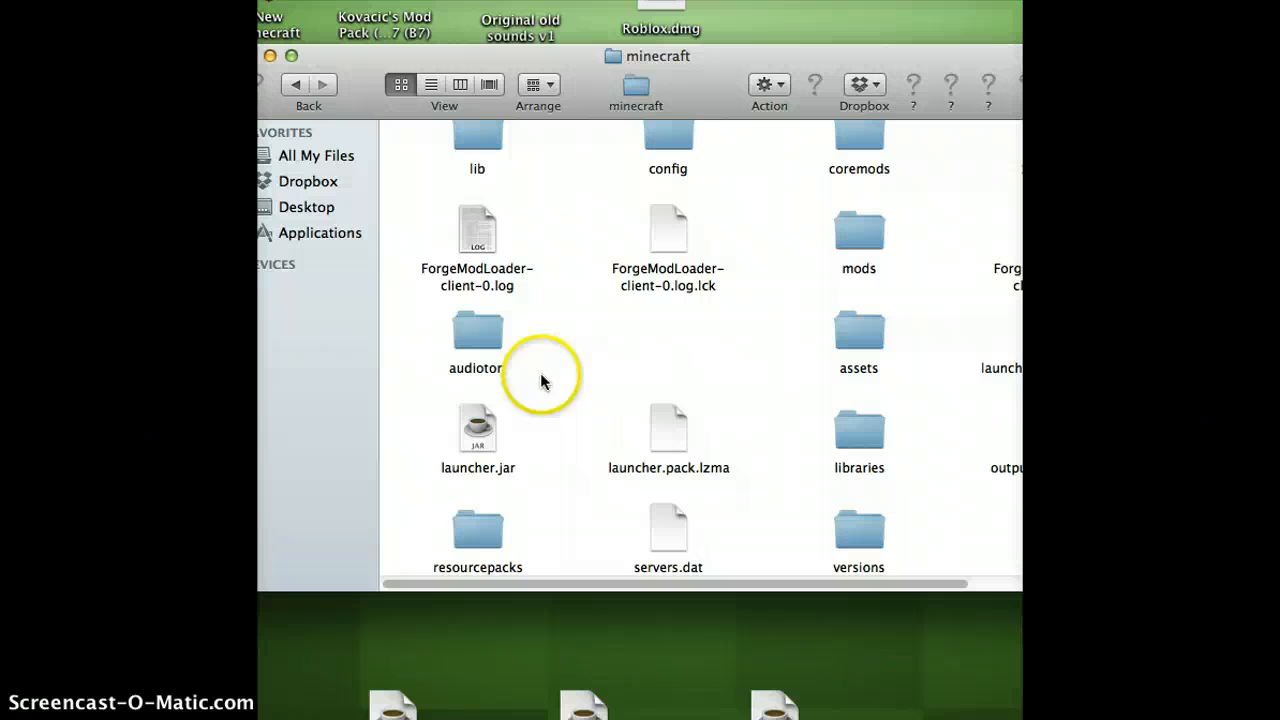
Browse versions into the Forge-1.6.2 folder and select Forge-1.6.2.json.
left_click(858, 528)
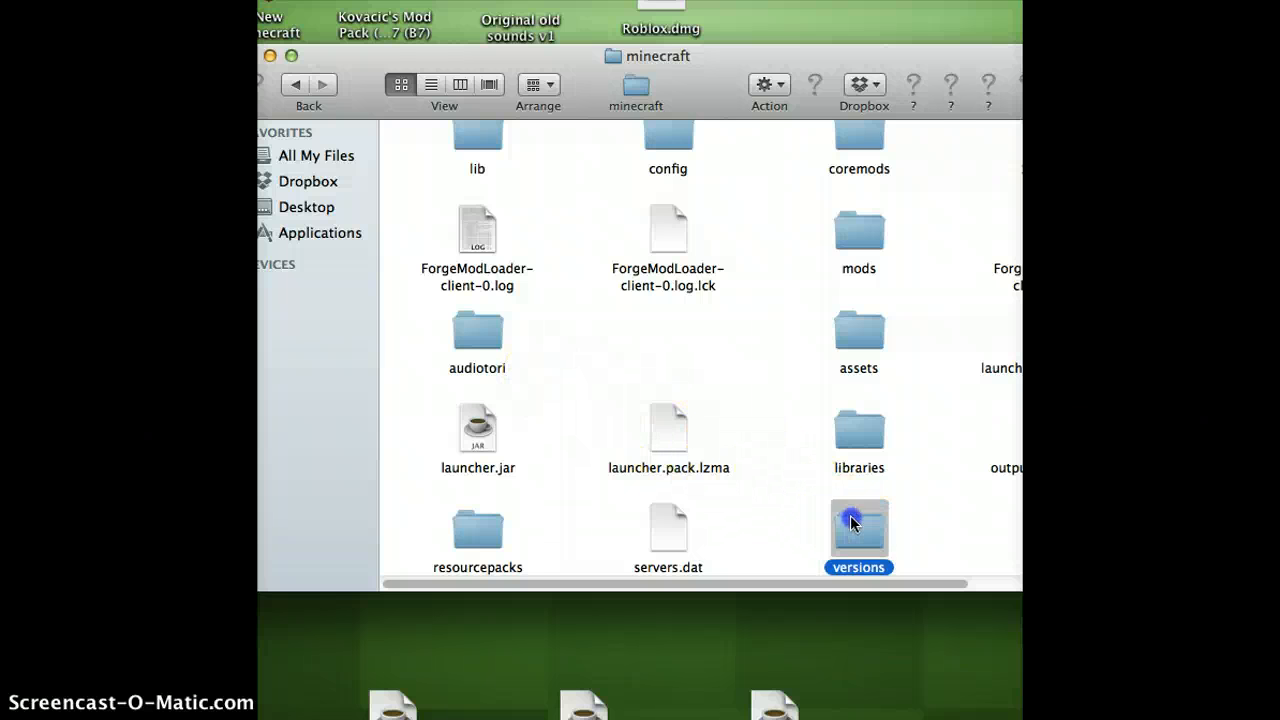
double_click(858, 528)
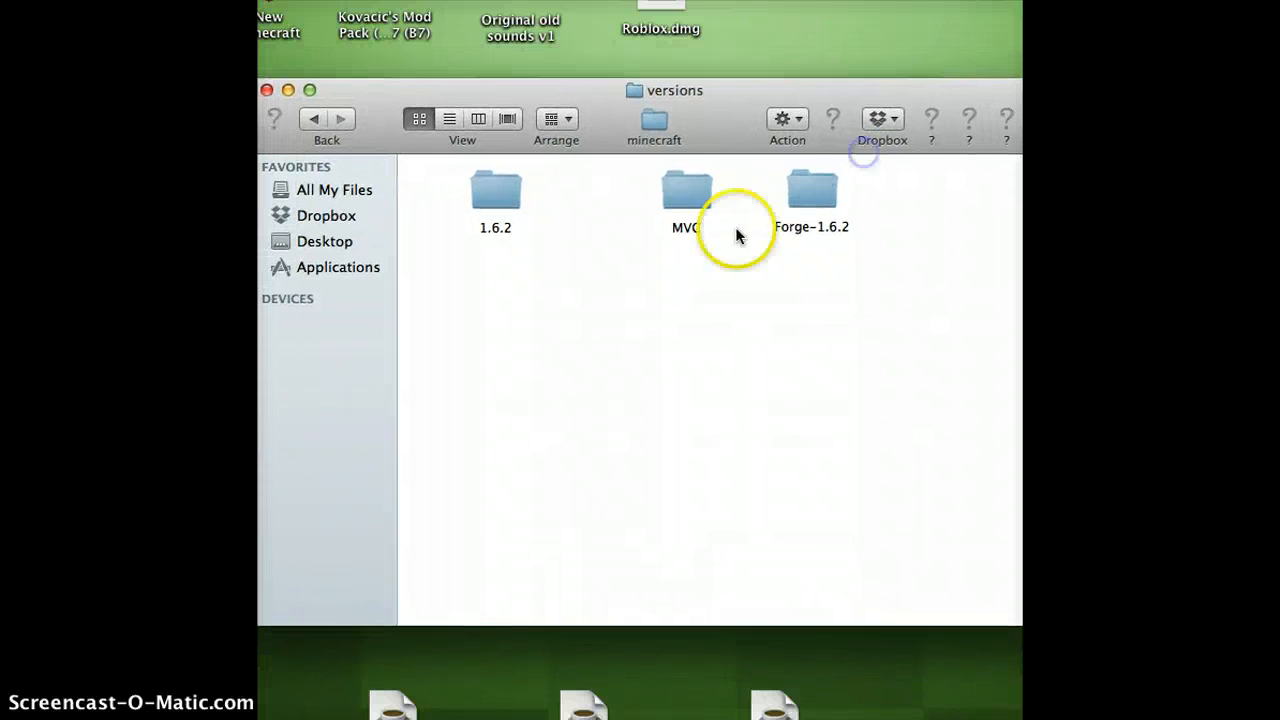
mouse_move(596, 12)
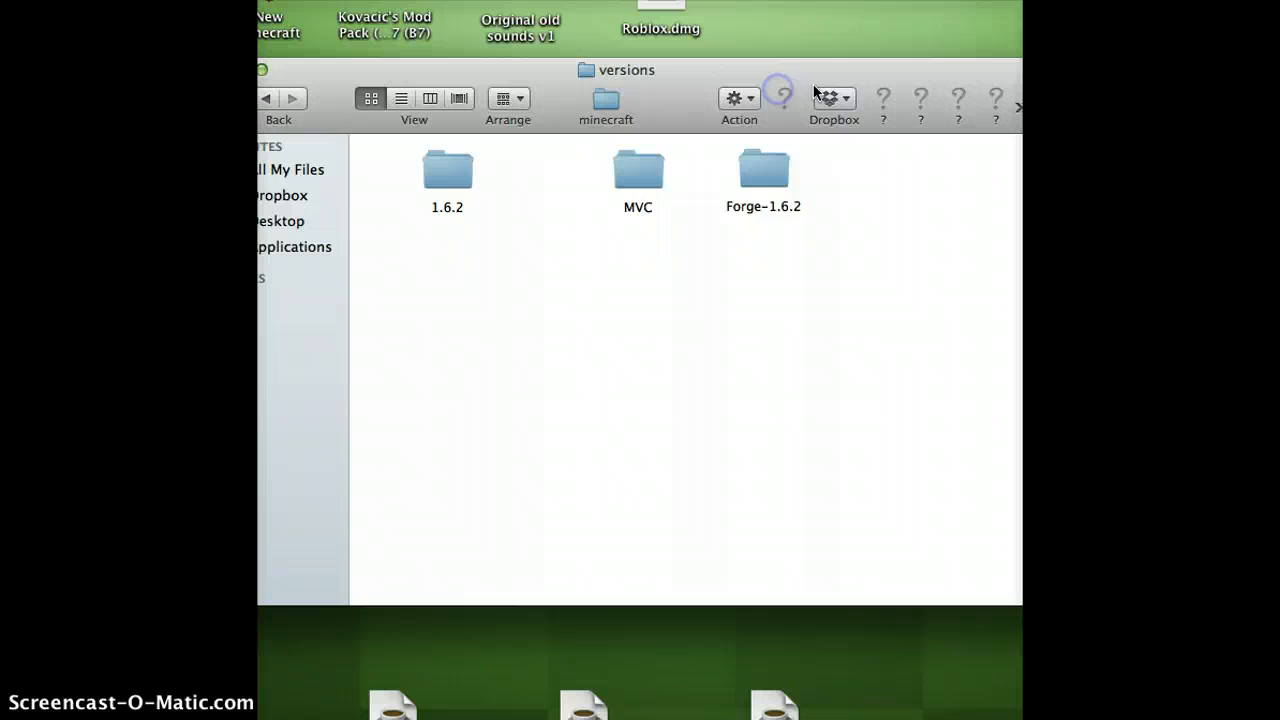
double_click(764, 168)
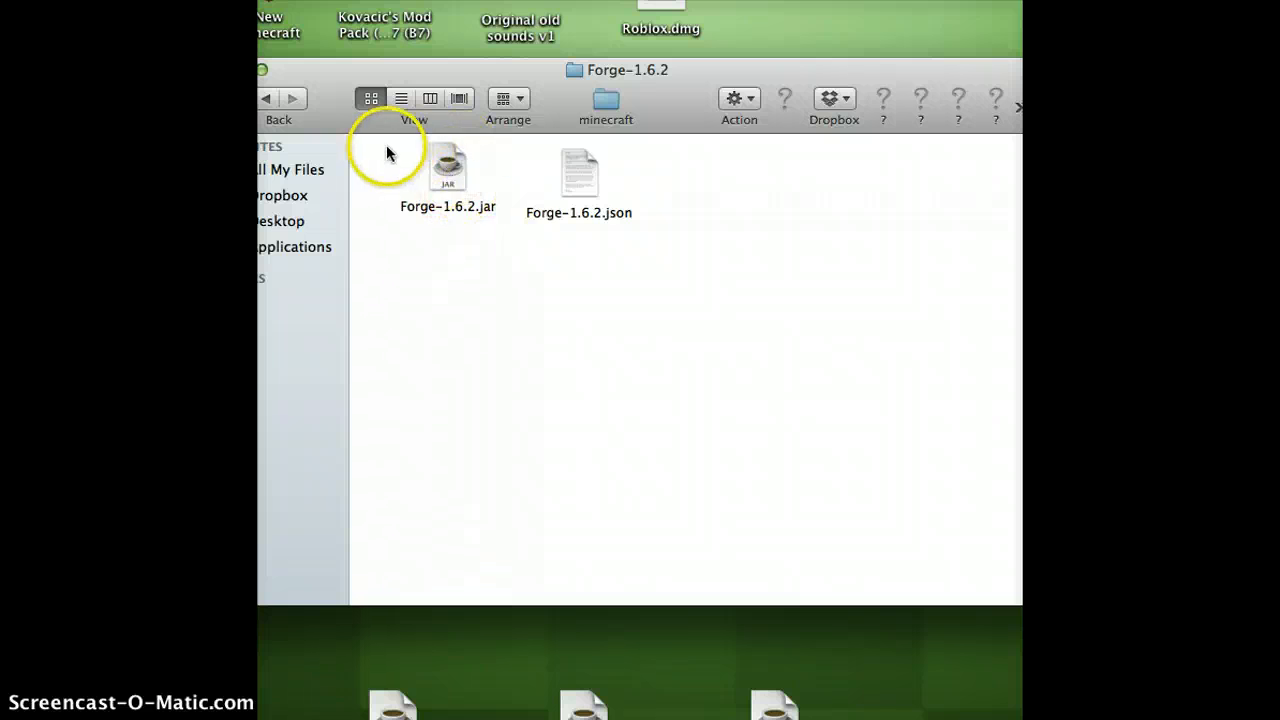
left_click(580, 172)
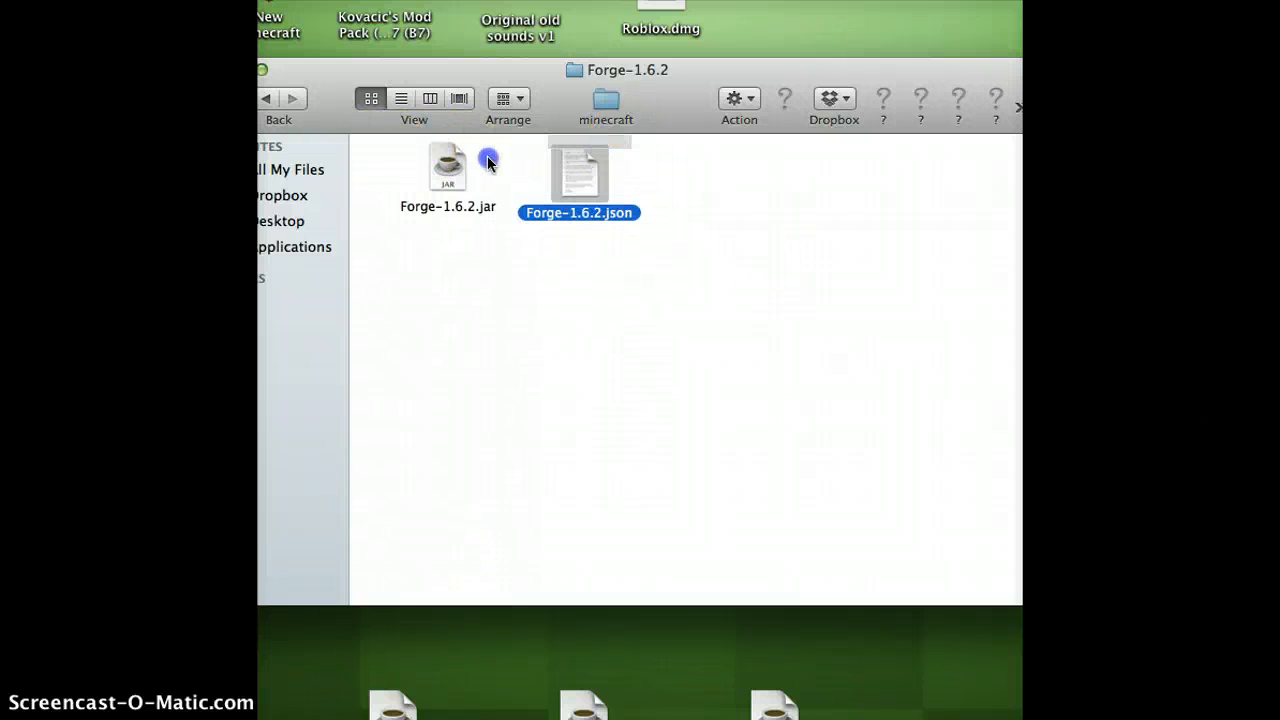
double_click(580, 176)
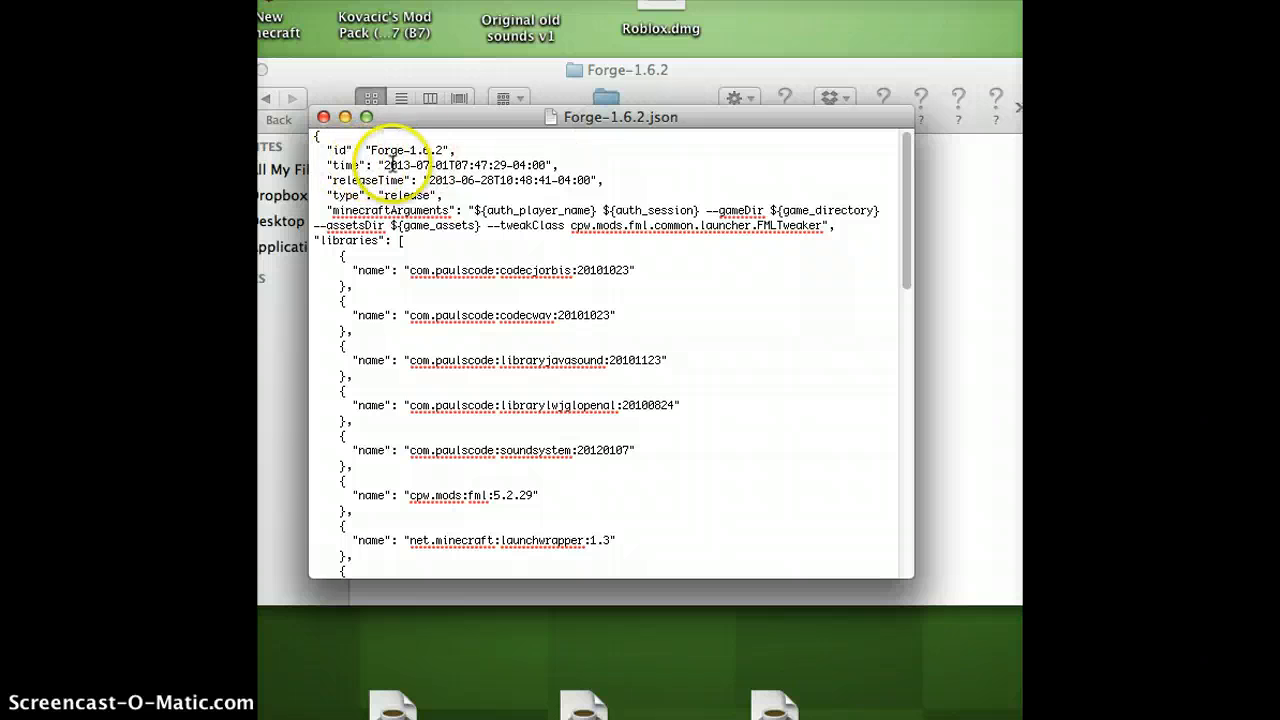
mouse_move(588, 164)
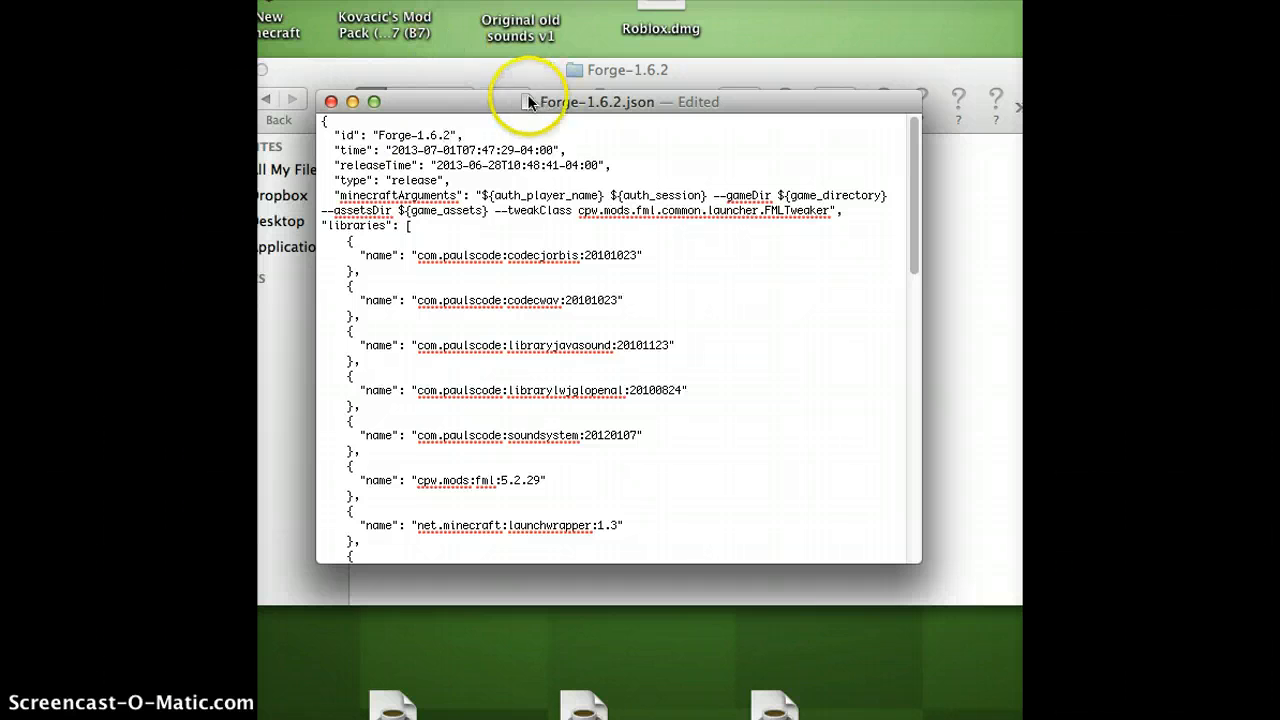
left_click(332, 100)
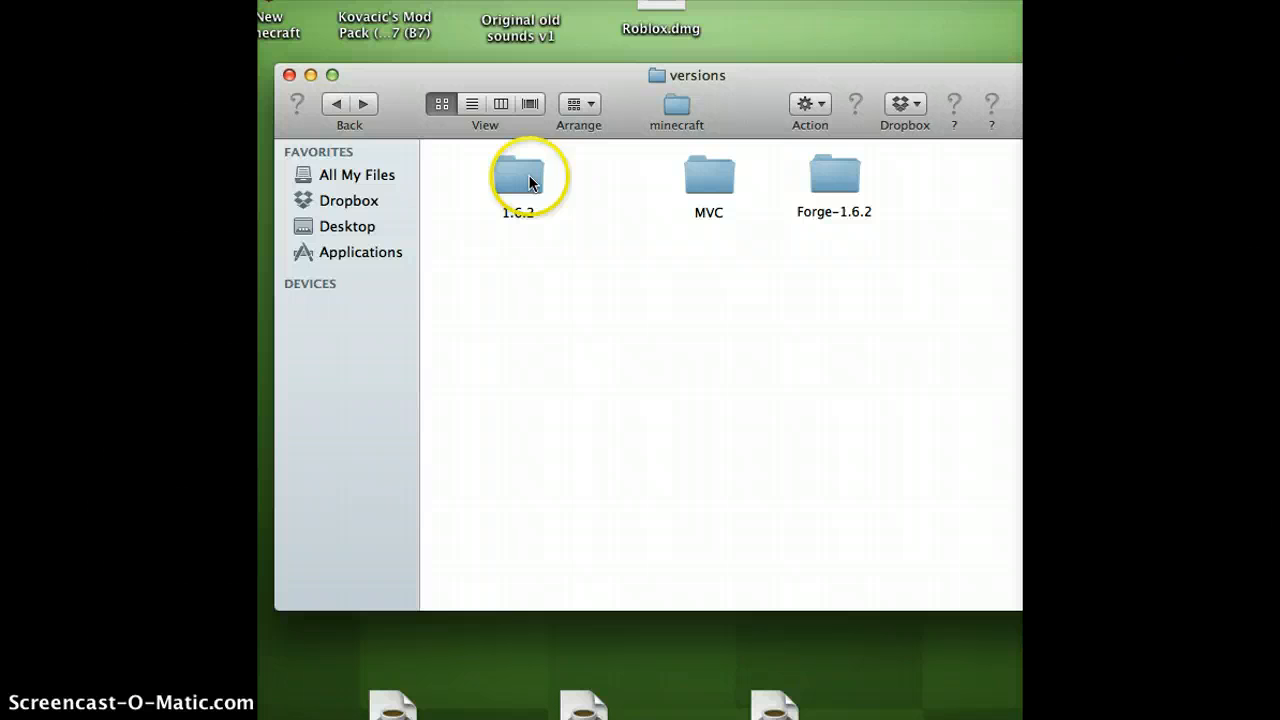
Go back up to the minecraft folder and into libraries, selecting cpw.
double_click(832, 172)
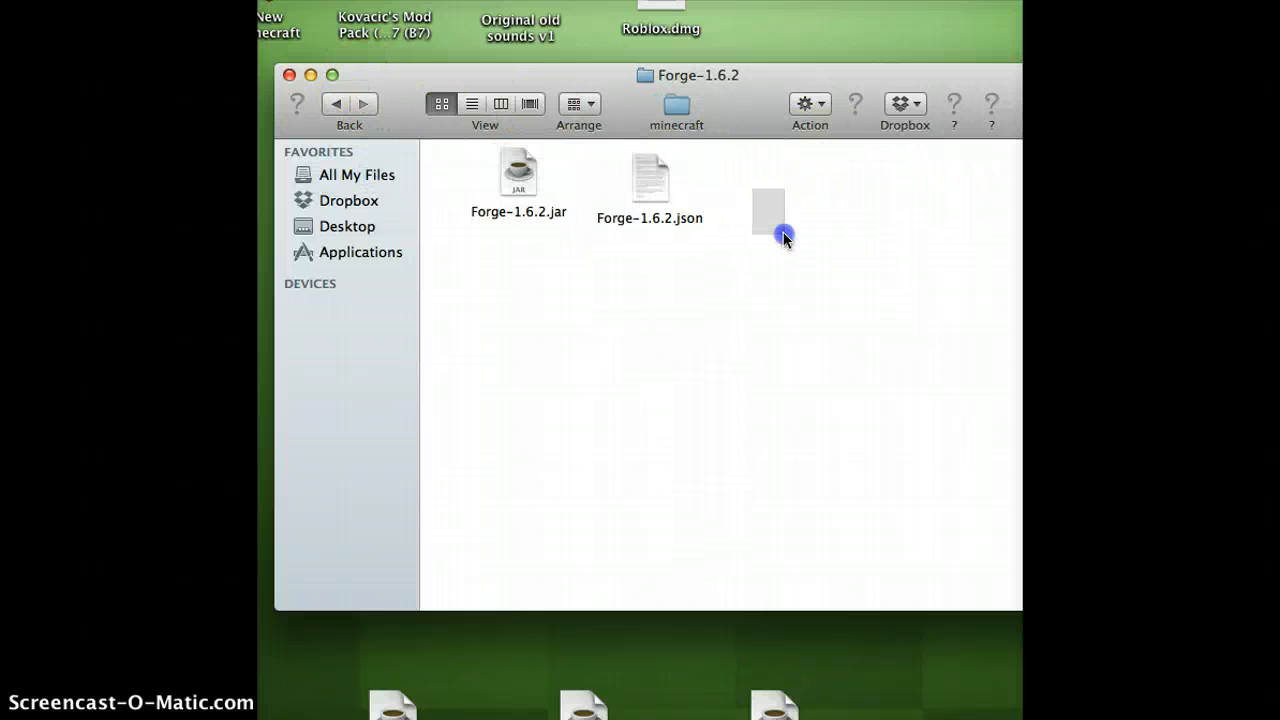
left_click(336, 104)
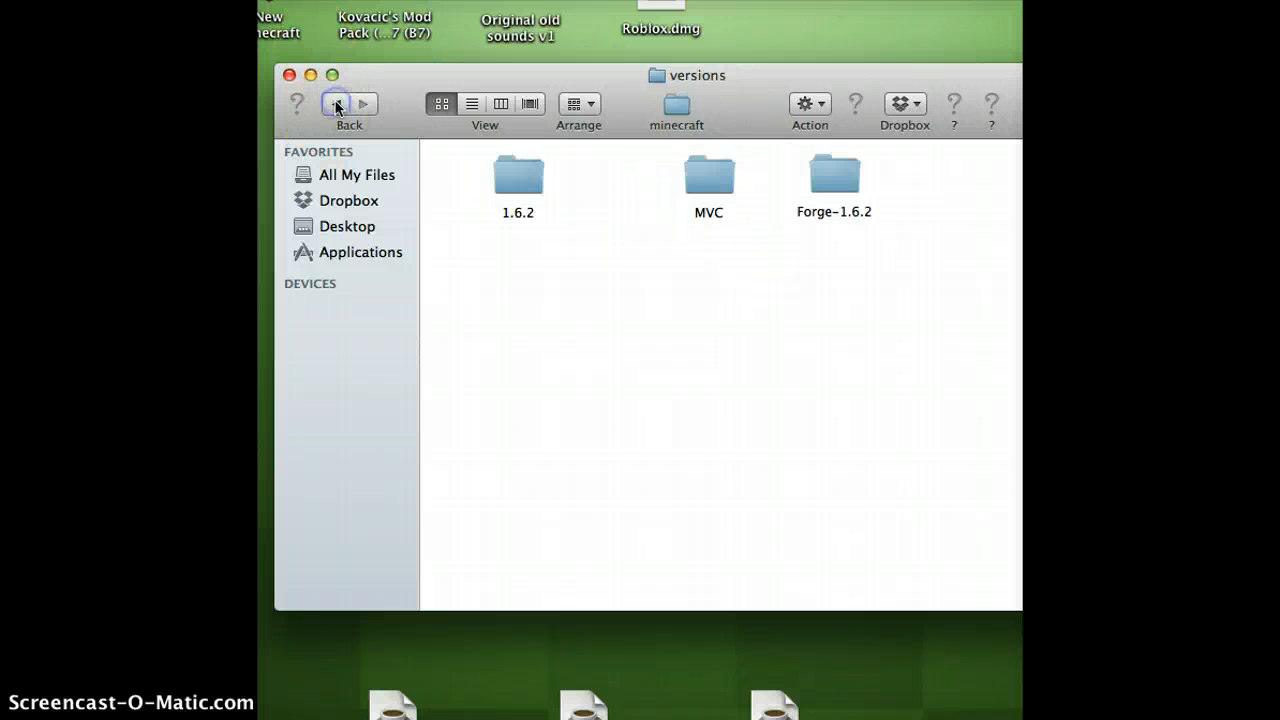
left_click(336, 104)
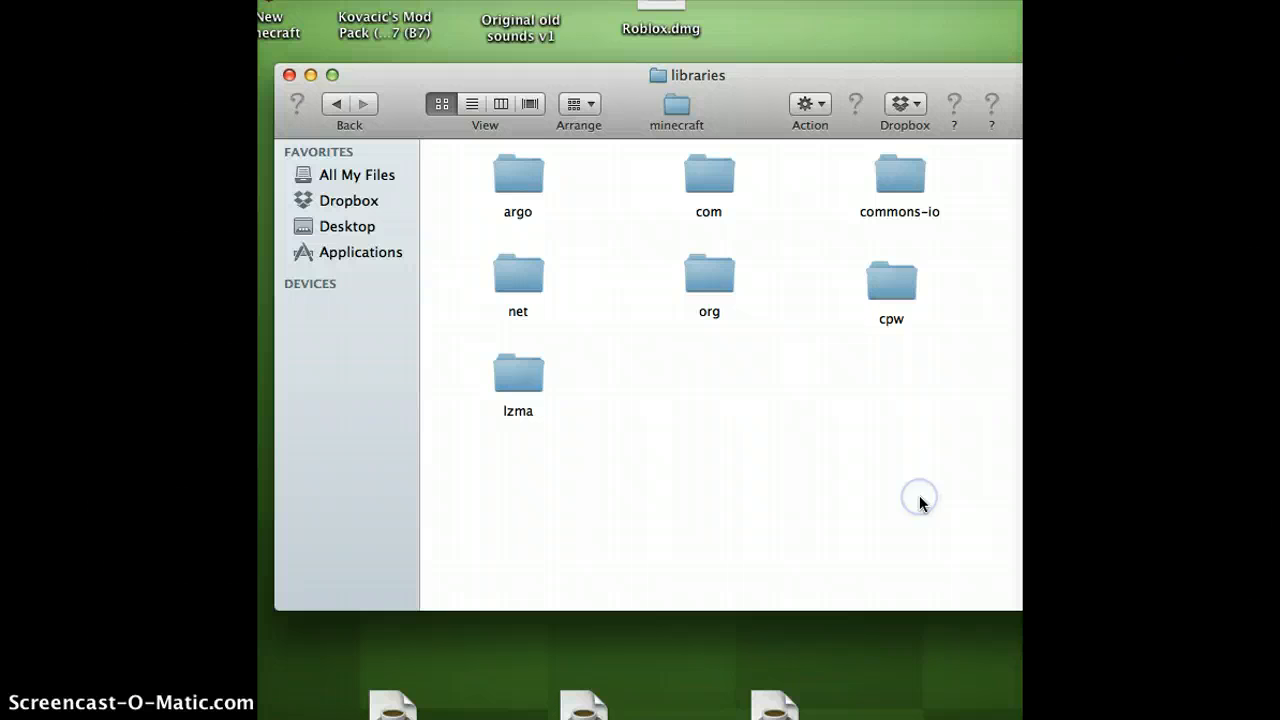
left_click(890, 278)
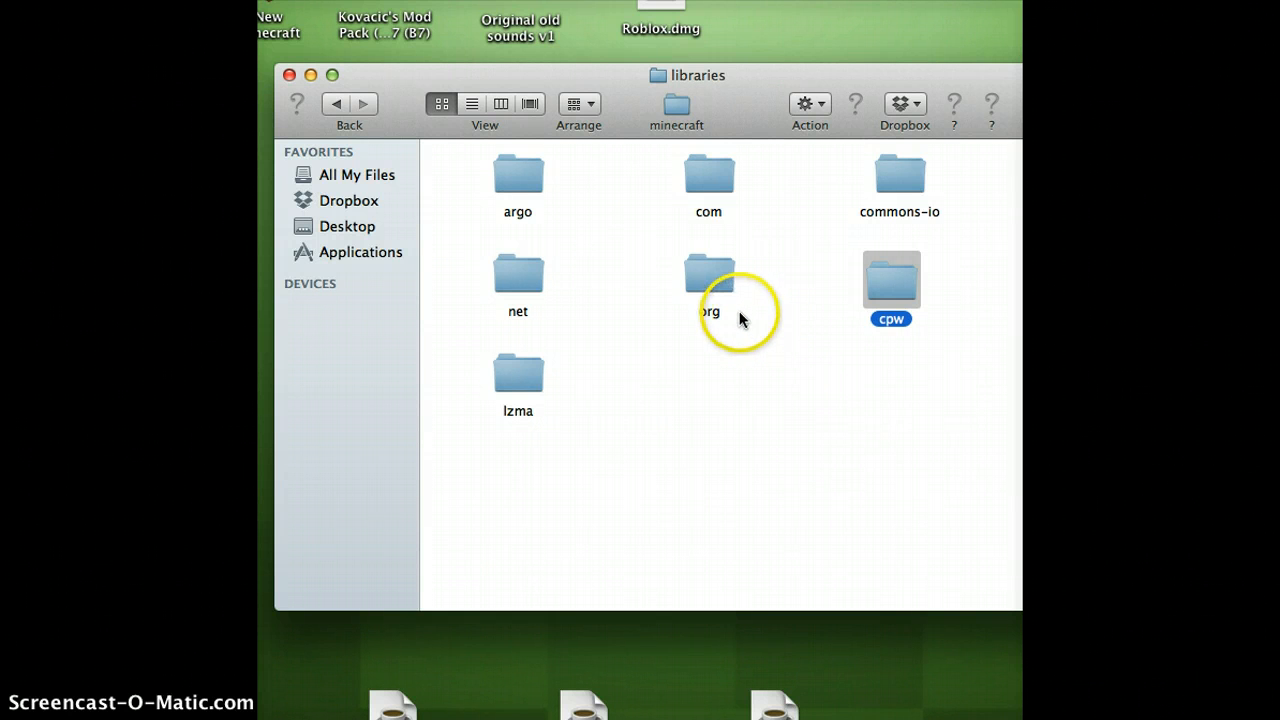
mouse_move(1012, 228)
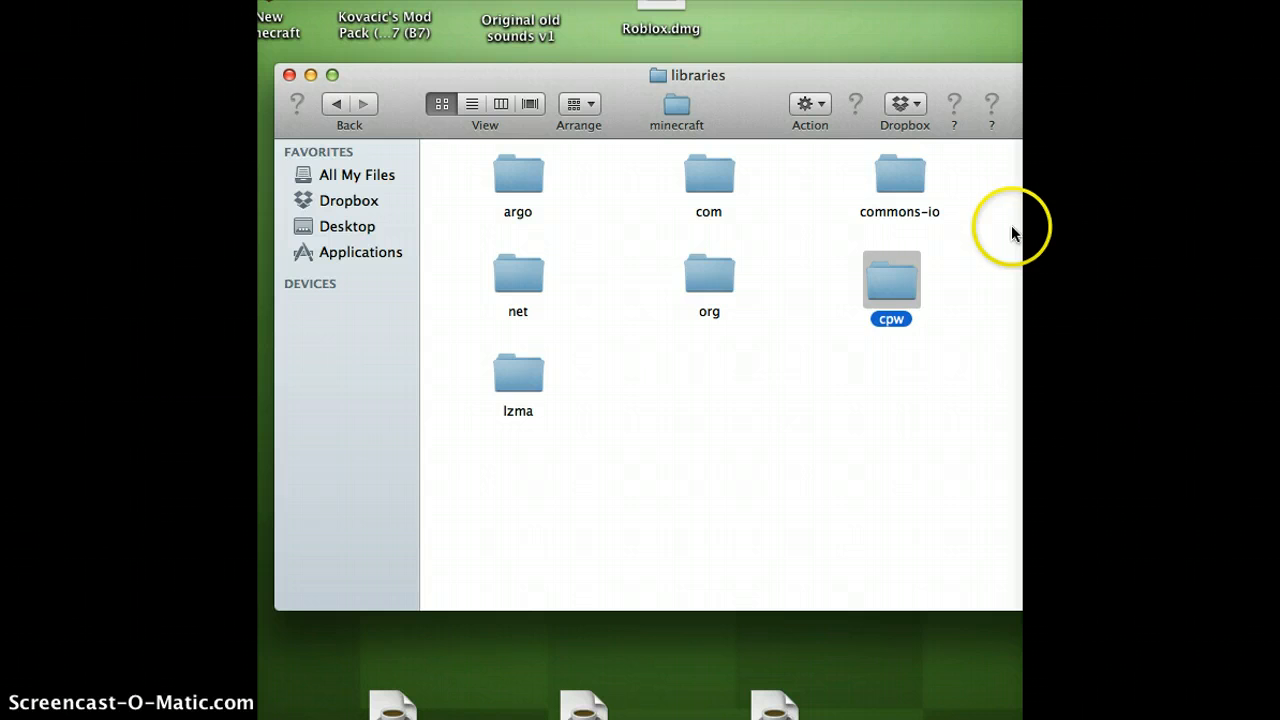
Drill from cpw through mods into the fml folder showing the 5.2.29 subfolder.
double_click(892, 280)
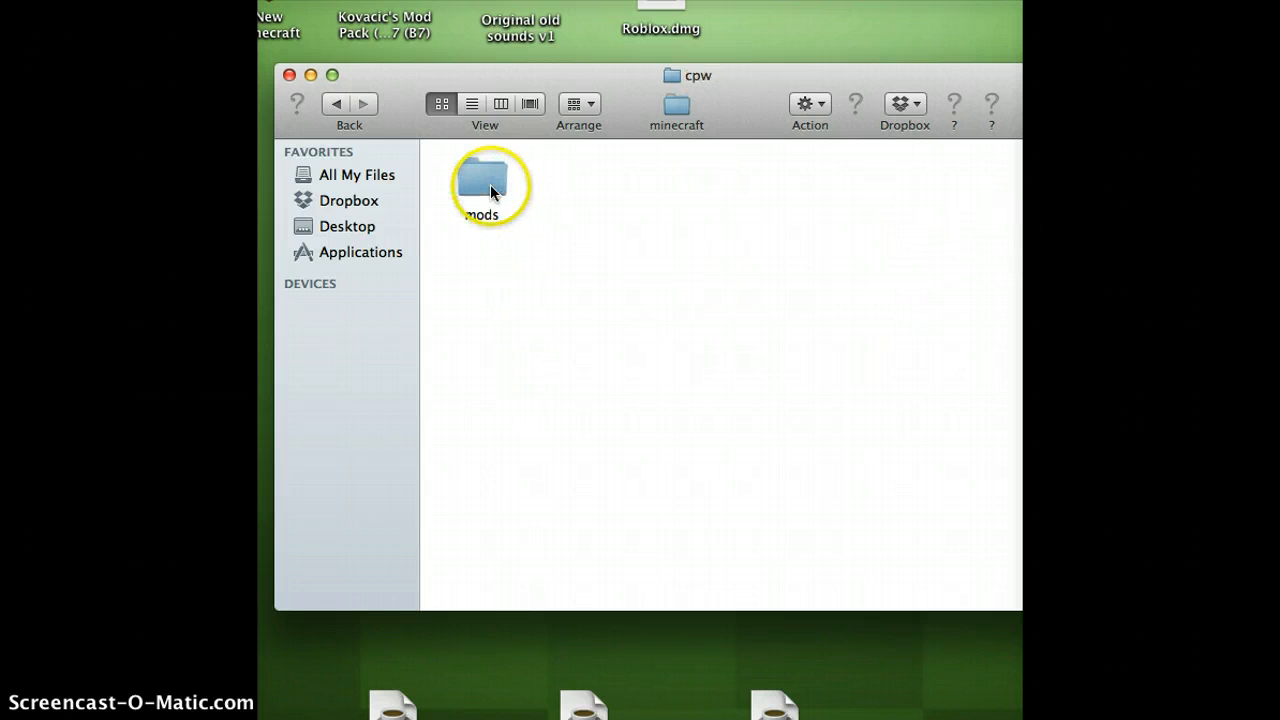
mouse_move(336, 104)
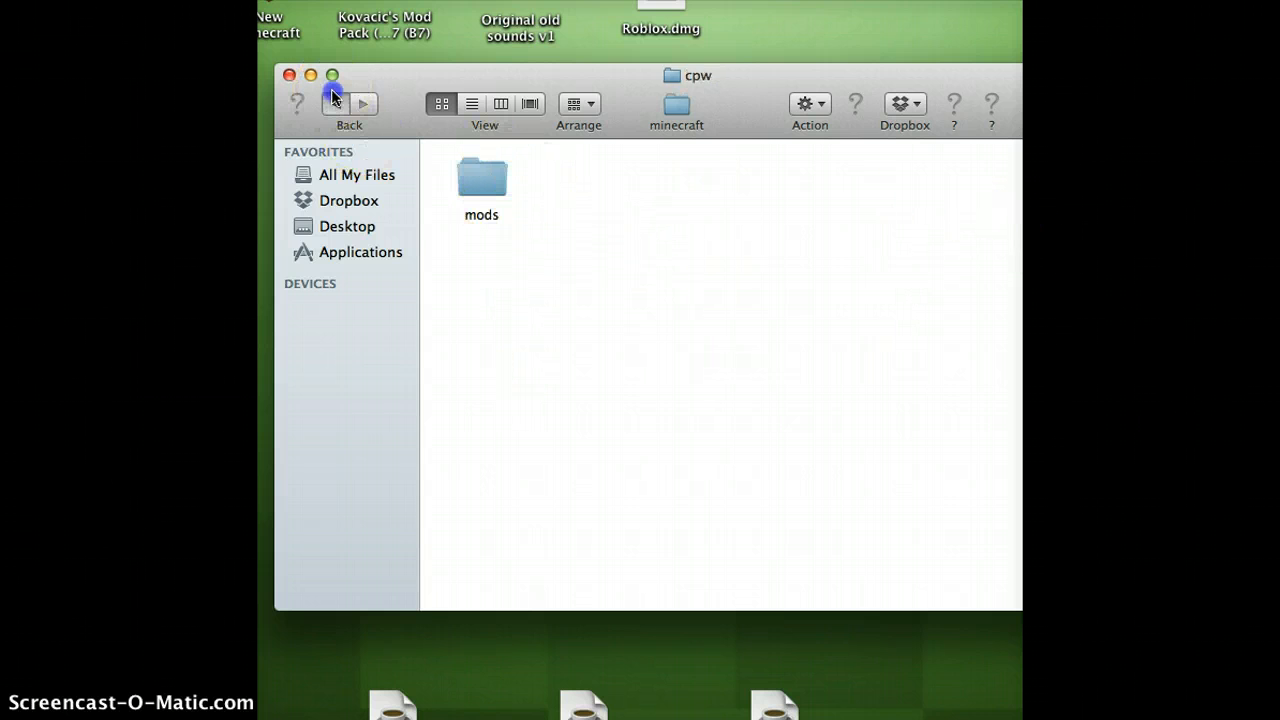
mouse_move(368, 108)
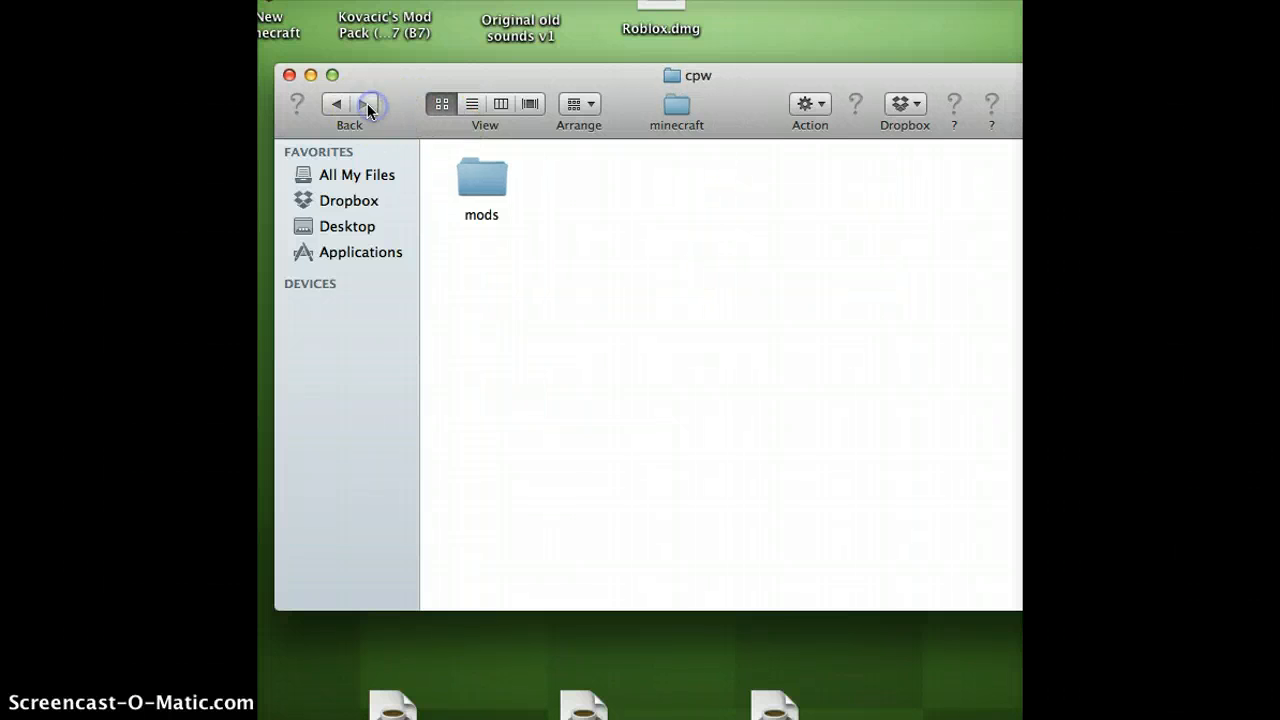
left_click(480, 180)
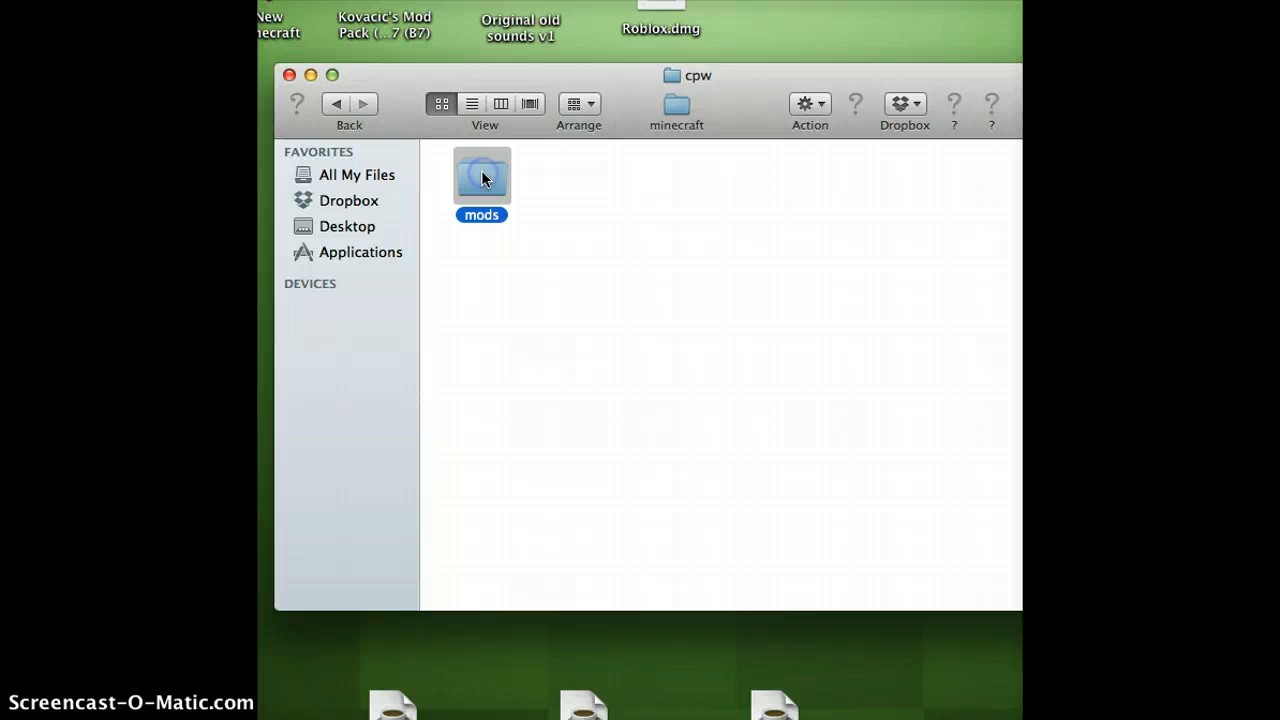
double_click(480, 176)
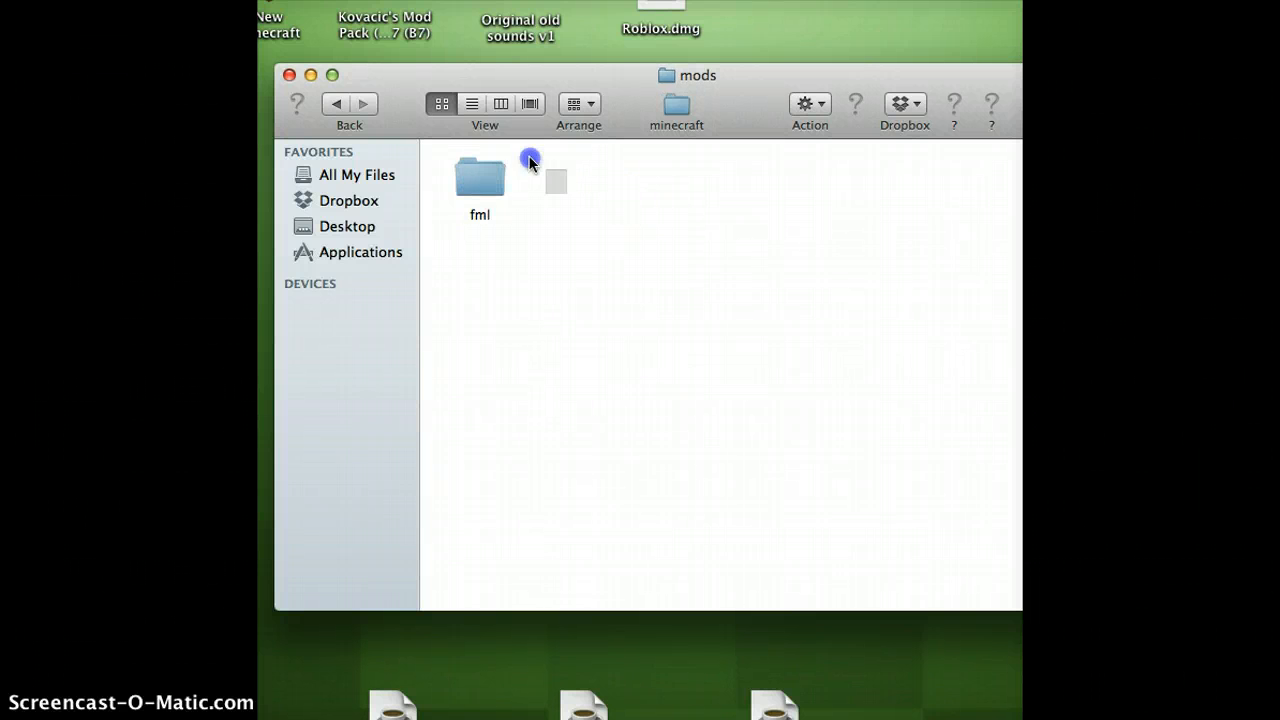
left_click(480, 178)
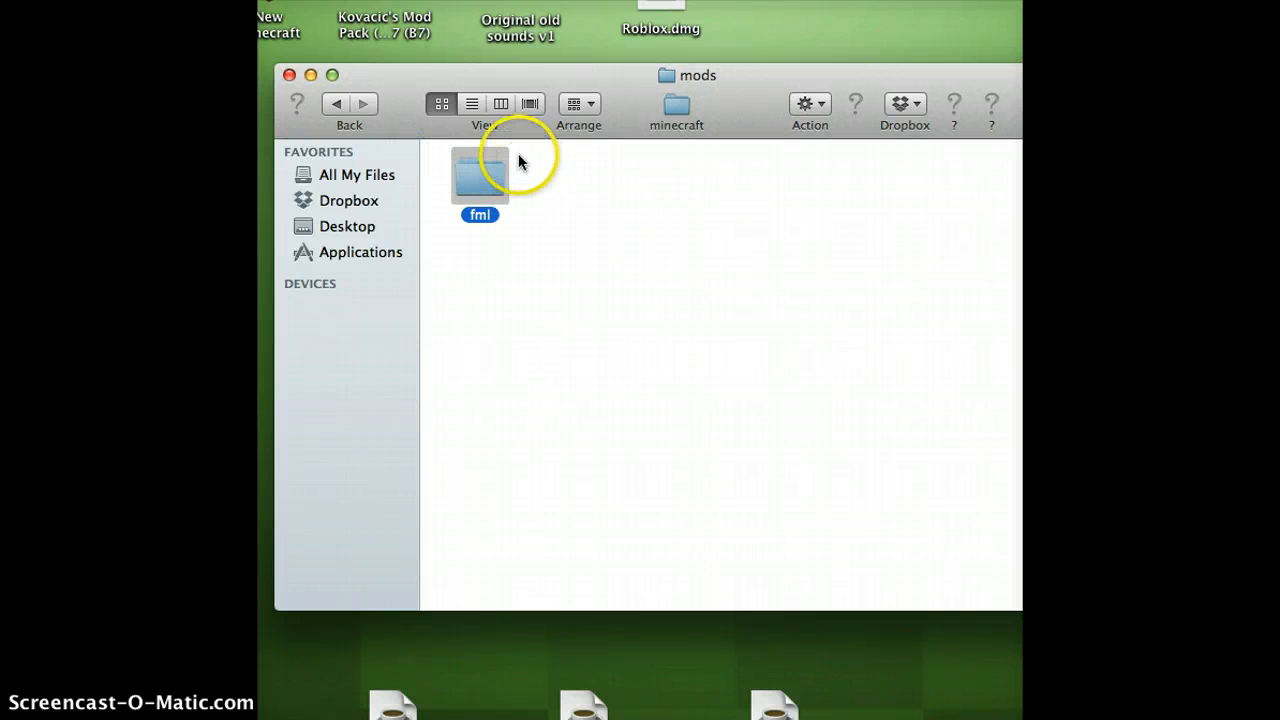
left_click(480, 178)
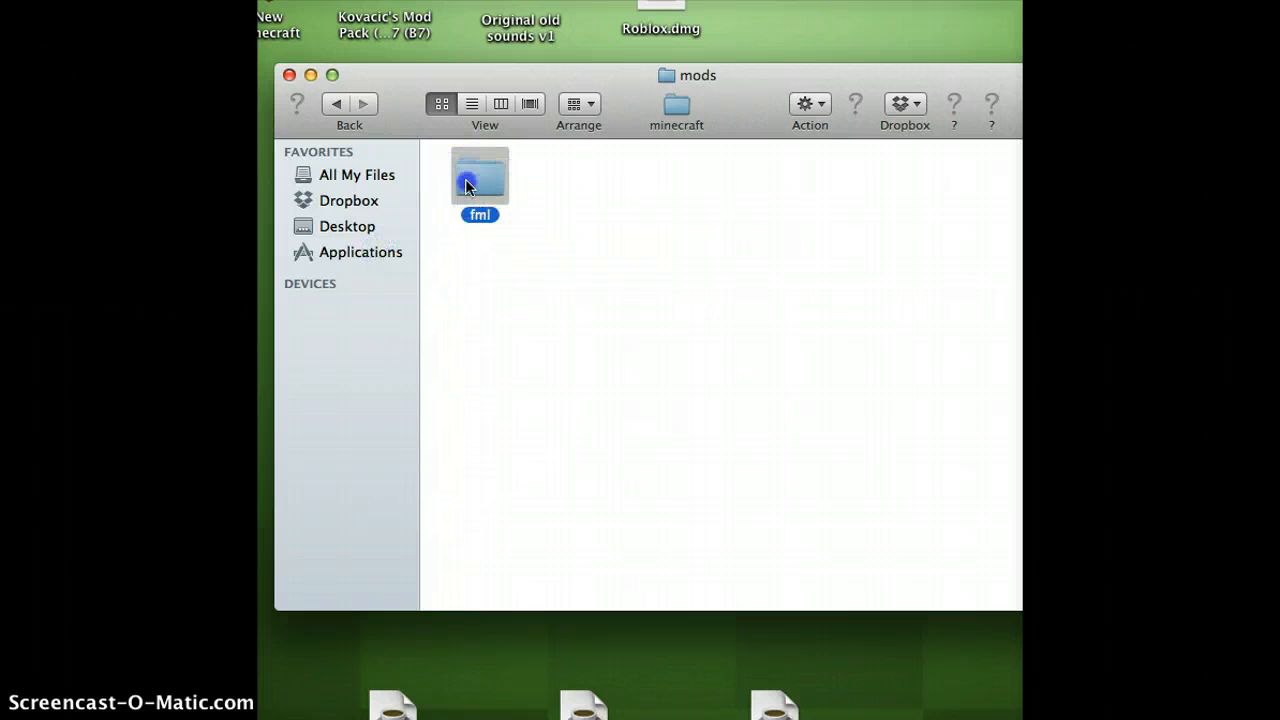
double_click(480, 178)
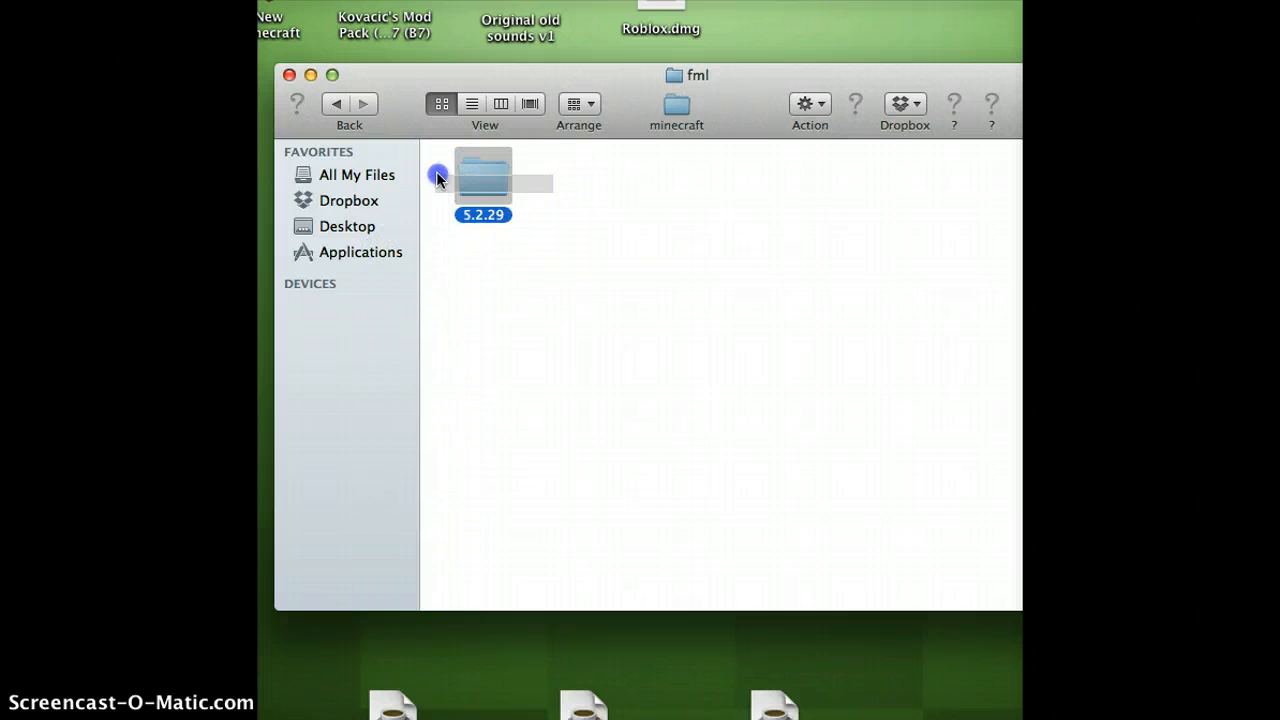
left_click(516, 252)
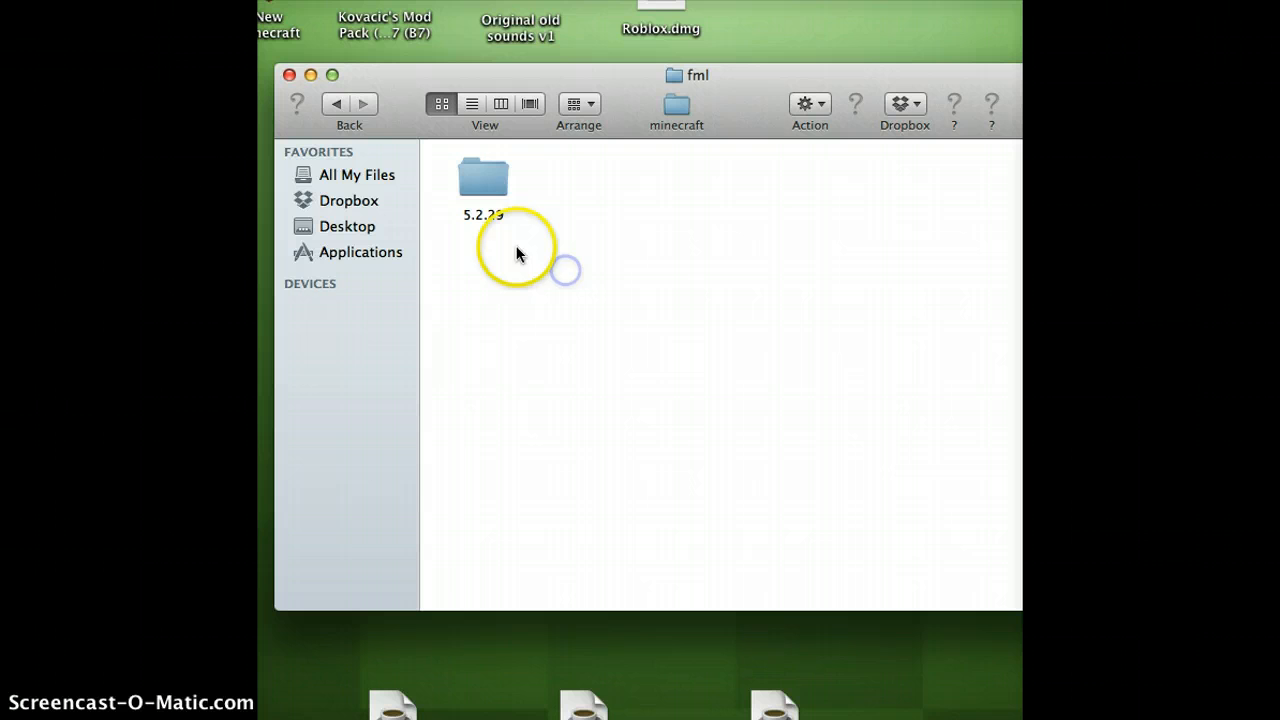
mouse_move(540, 150)
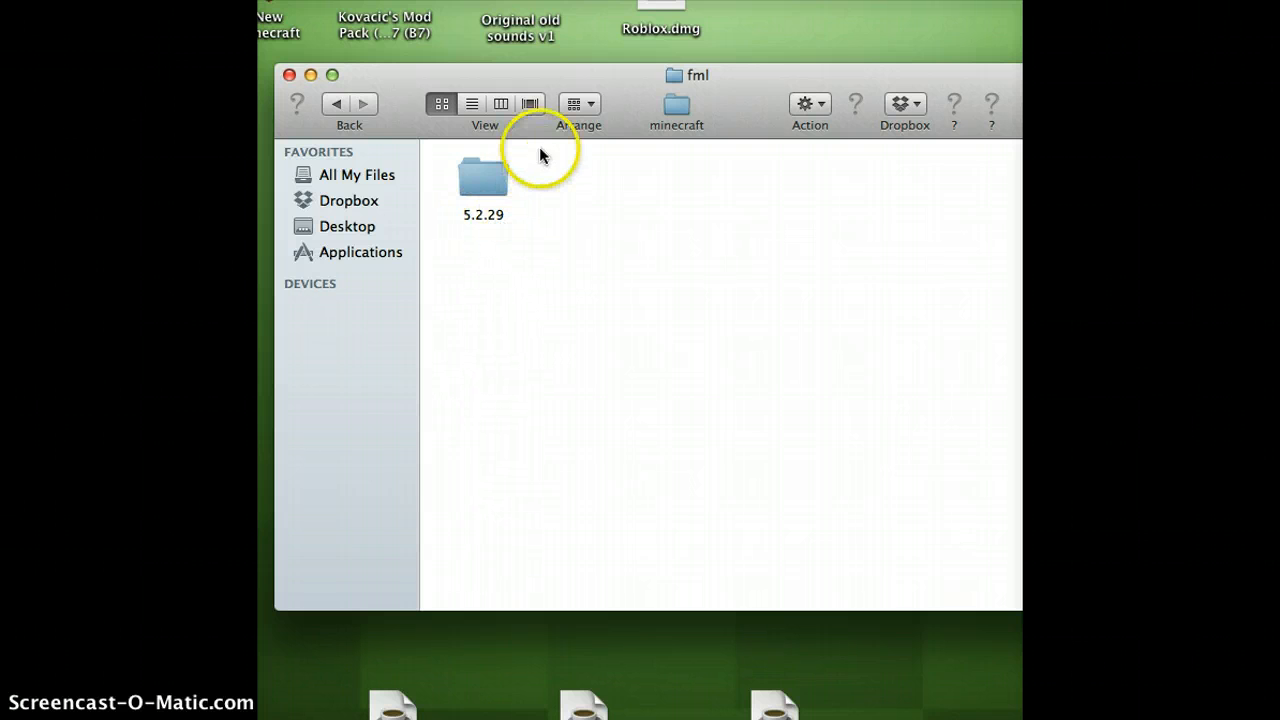
Check the 5.2.29 folder holds fml-5.2.29.jar, then close the Finder window.
double_click(484, 178)
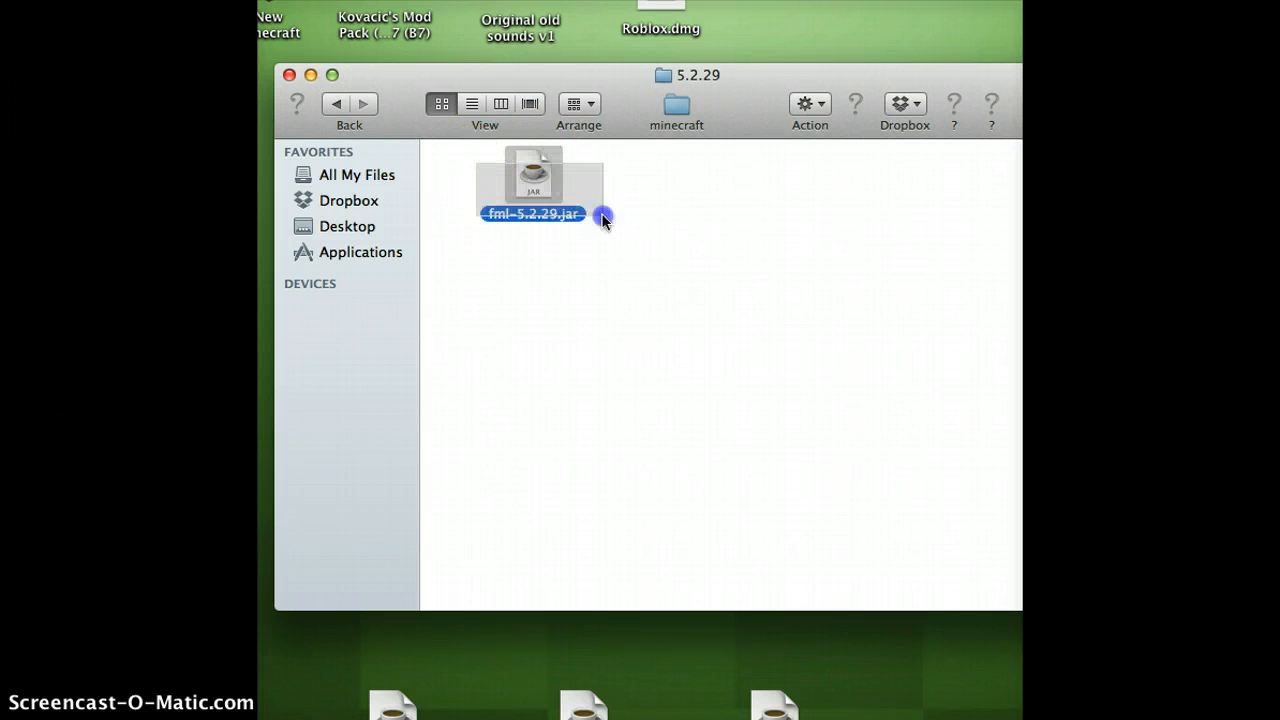
left_click(448, 156)
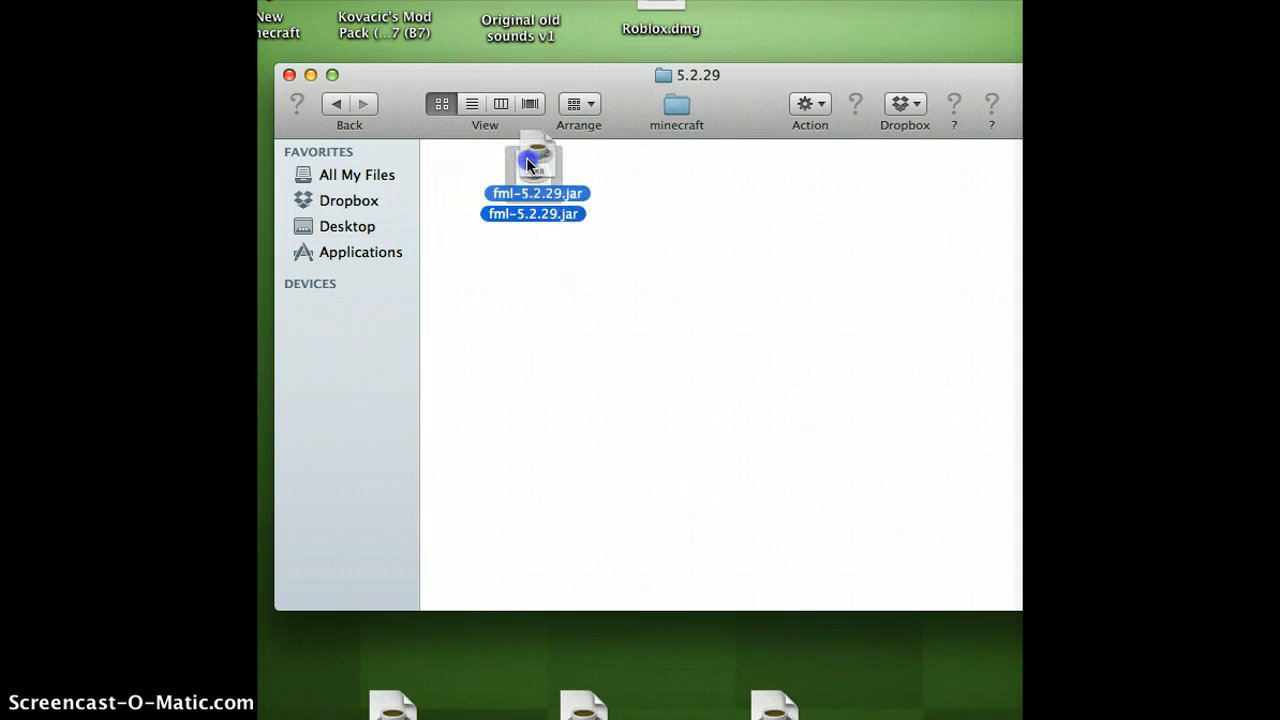
left_click(618, 190)
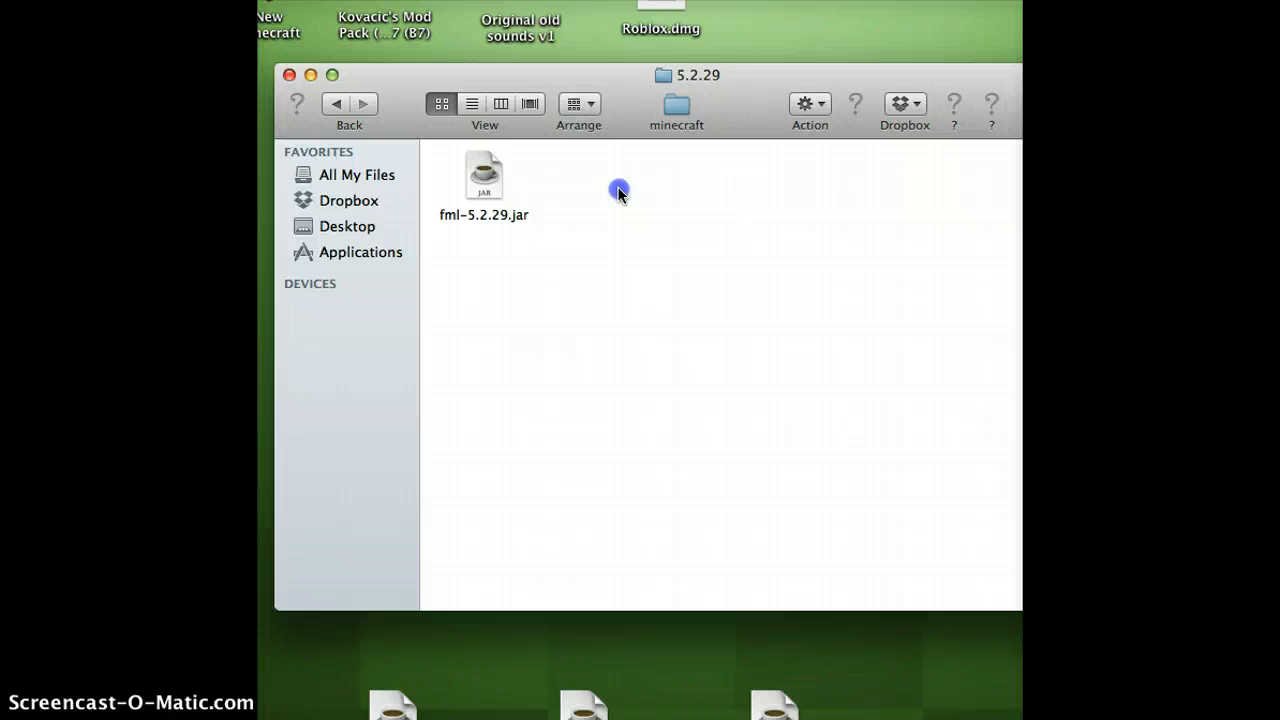
mouse_move(740, 262)
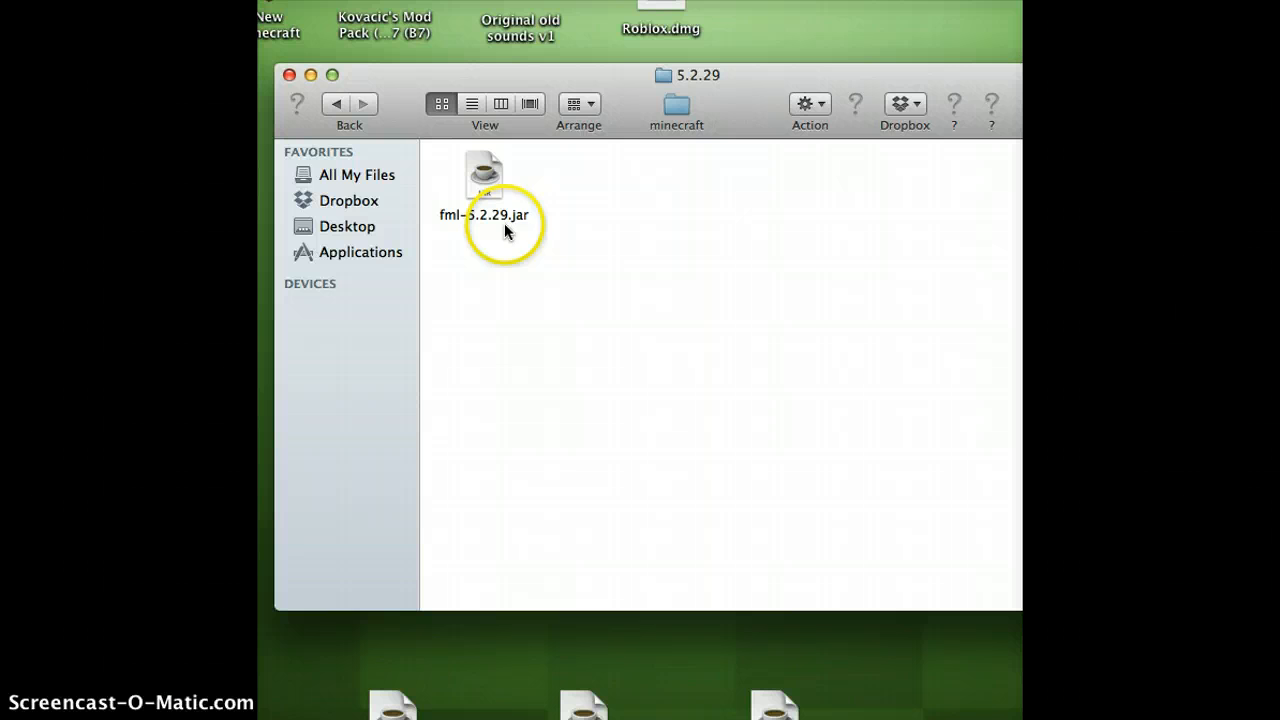
mouse_move(616, 230)
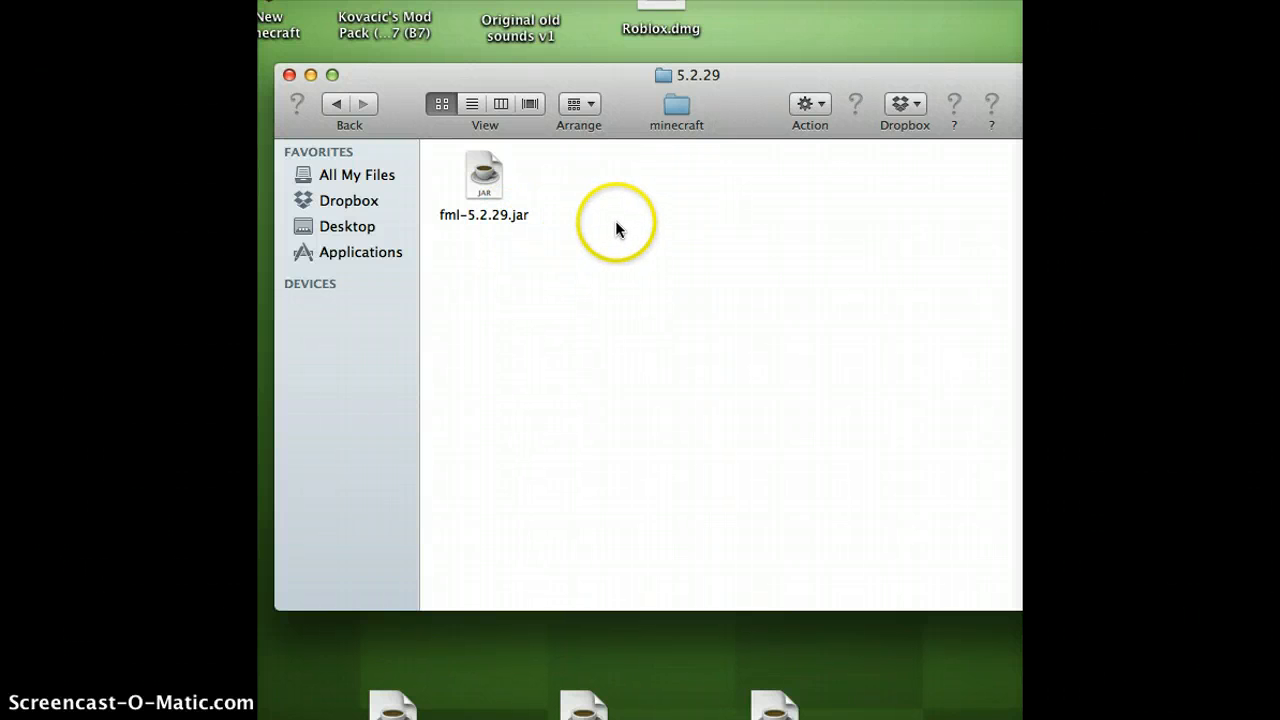
mouse_move(670, 252)
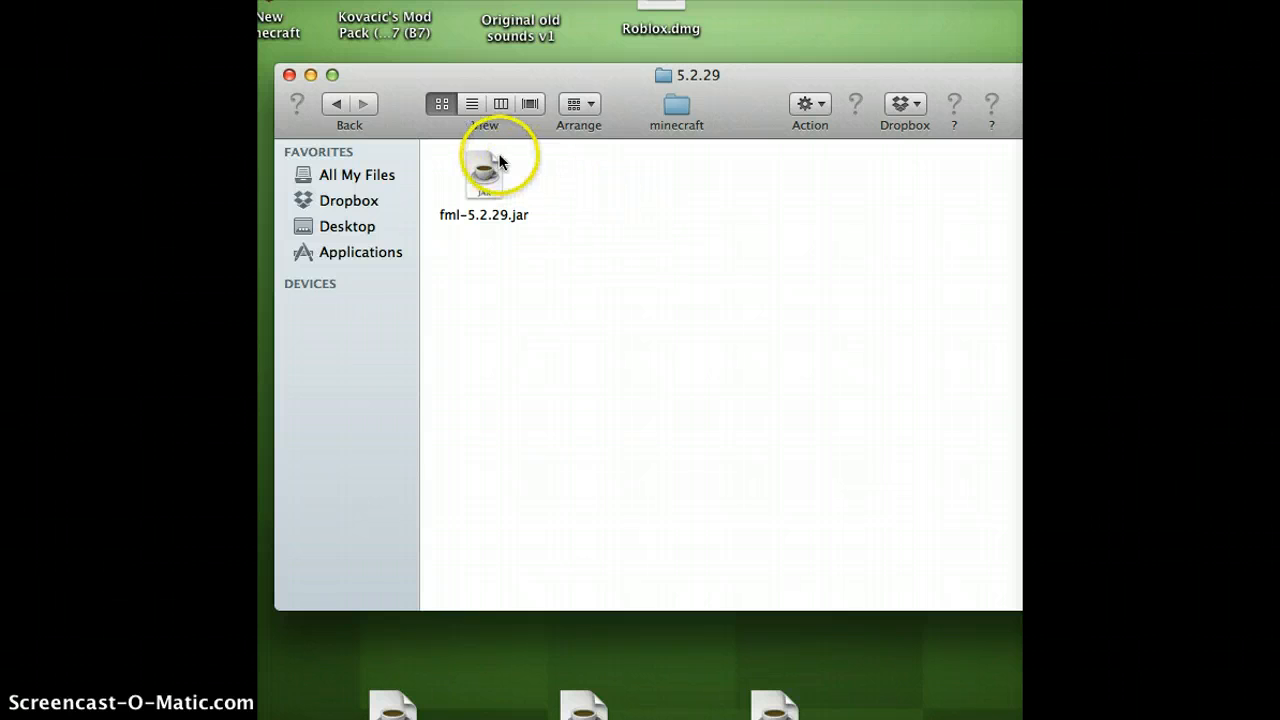
left_click(336, 104)
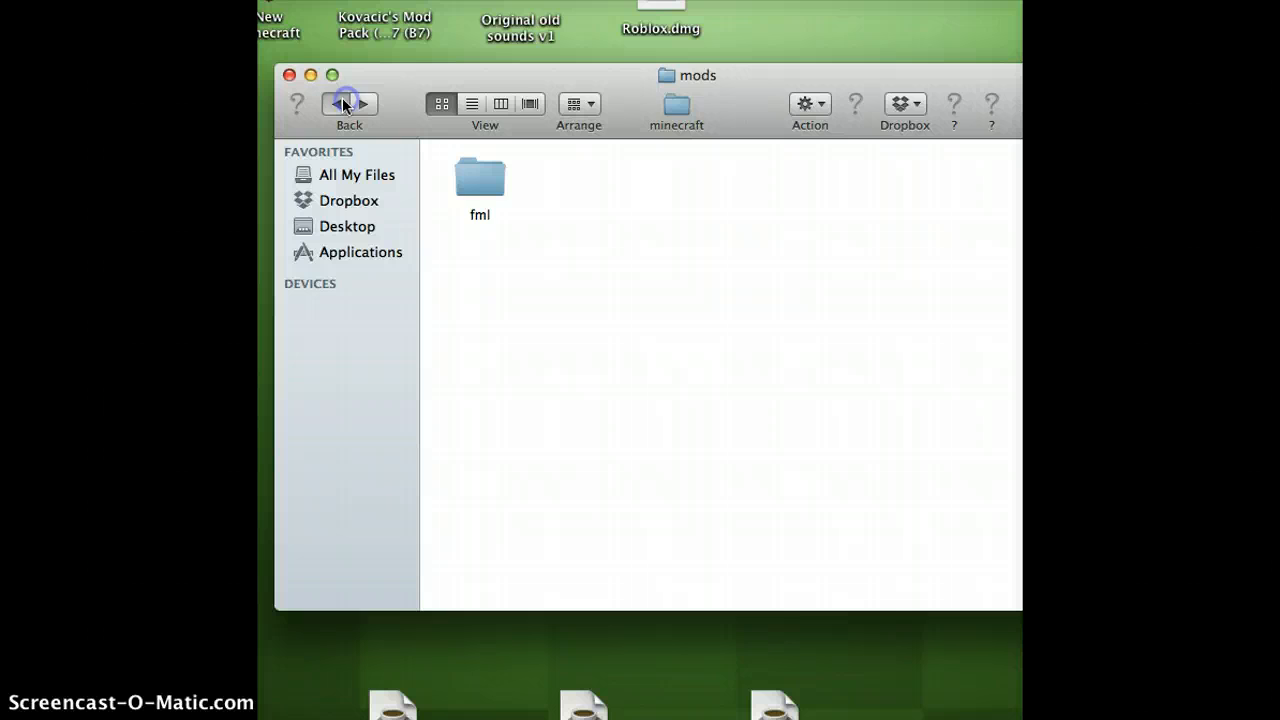
left_click(290, 76)
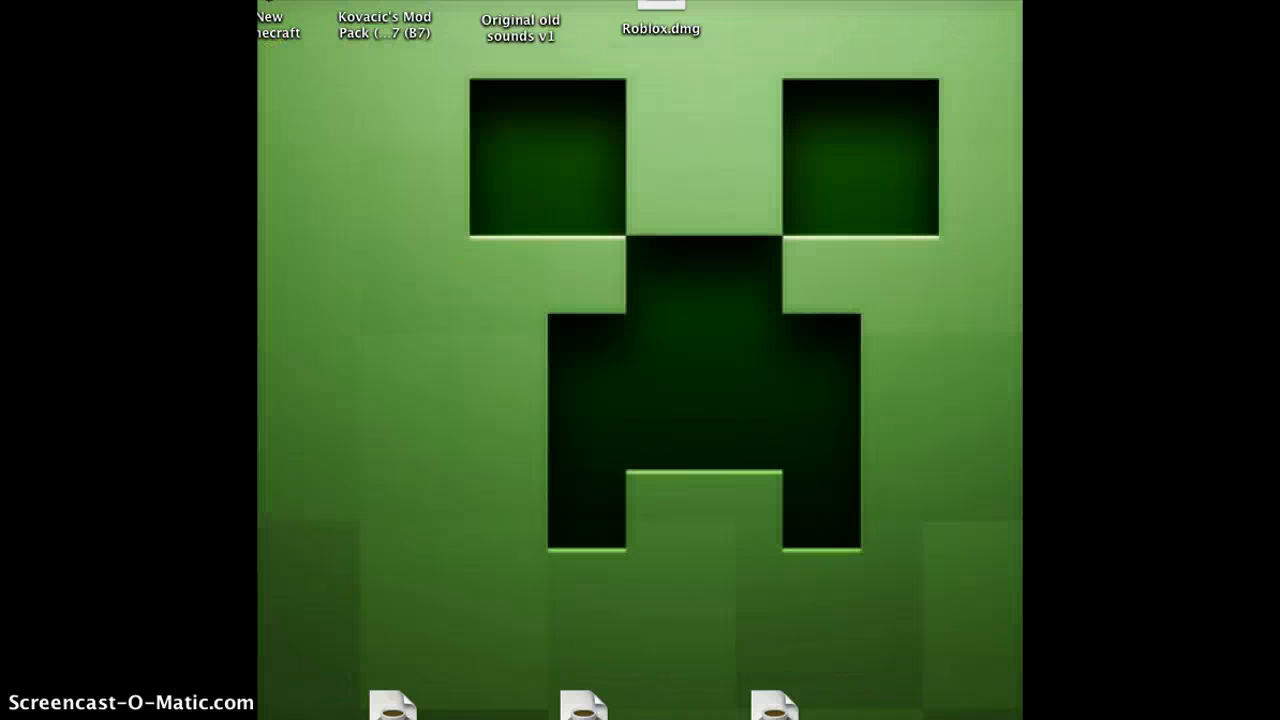
Start the Minecraft Launcher and choose New Profile from the profile list.
left_click(278, 24)
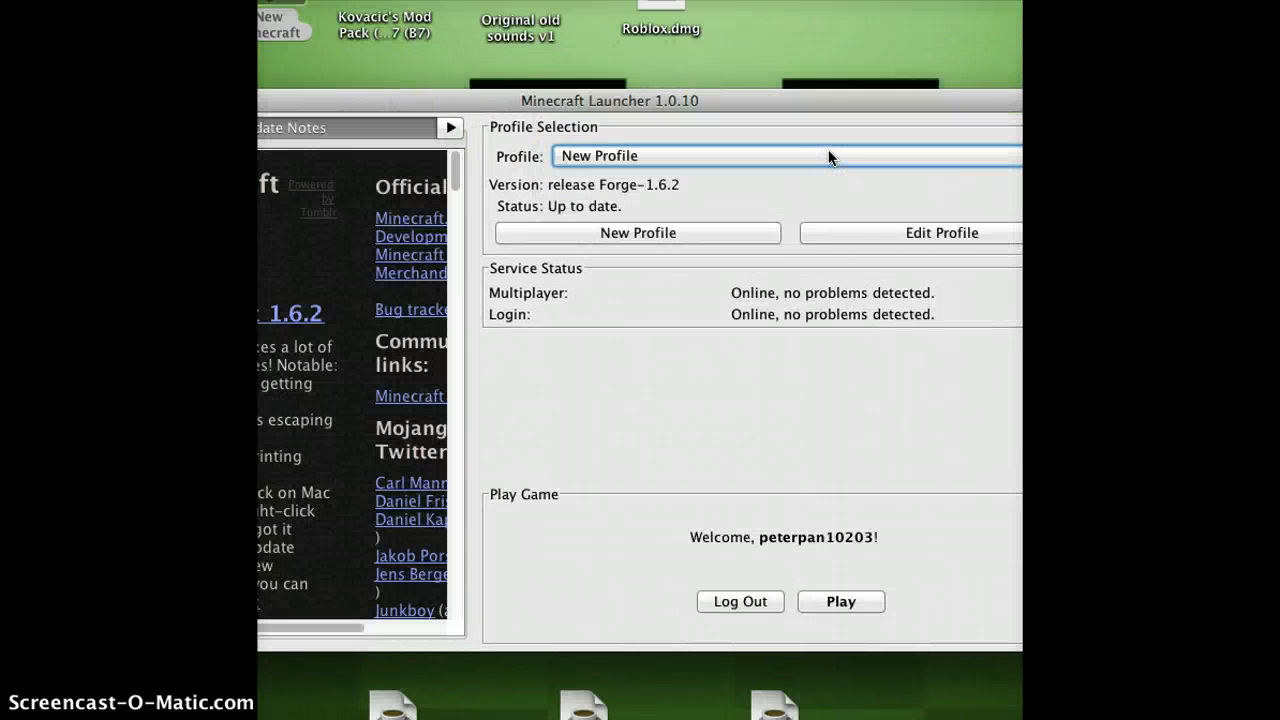
left_click(784, 156)
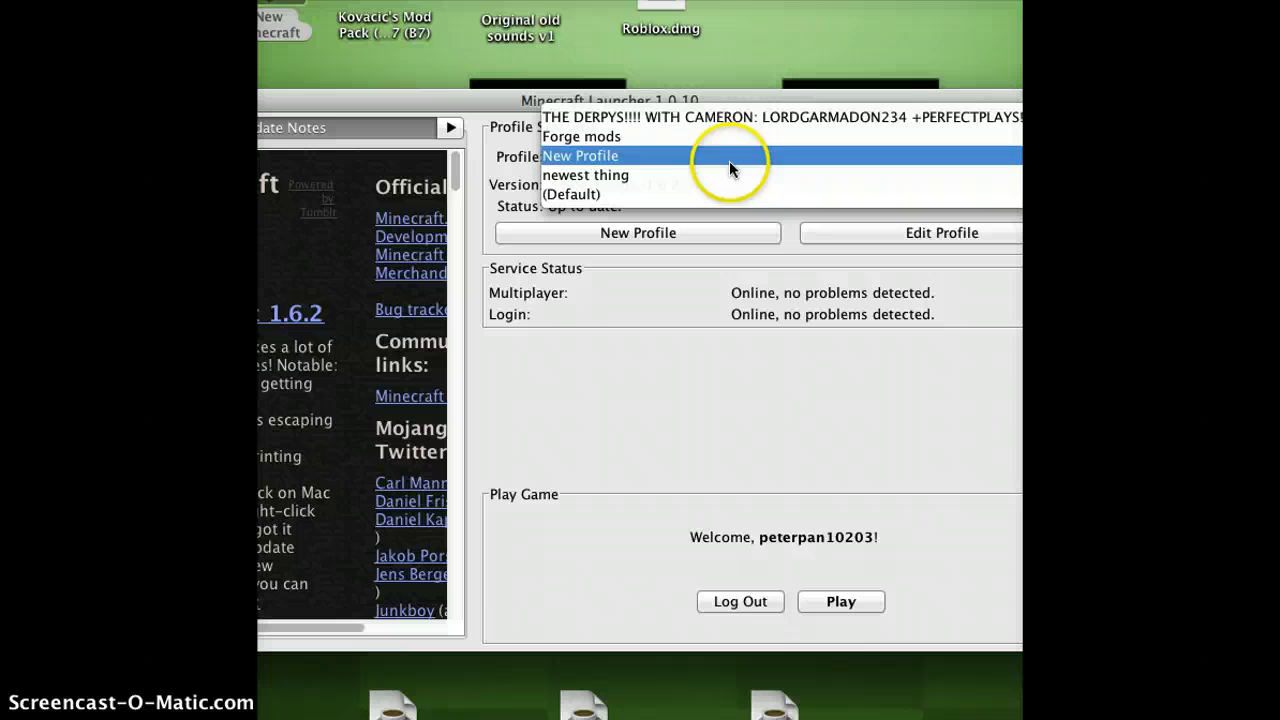
left_click(580, 156)
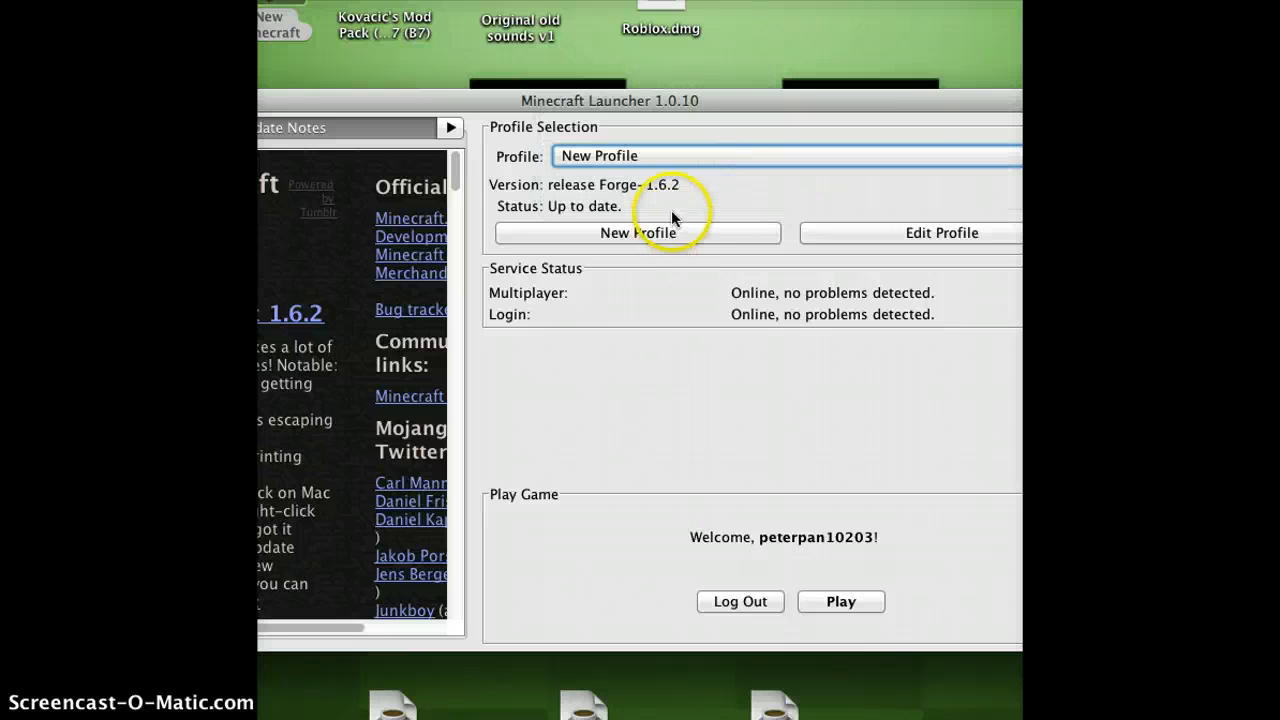
left_click(784, 156)
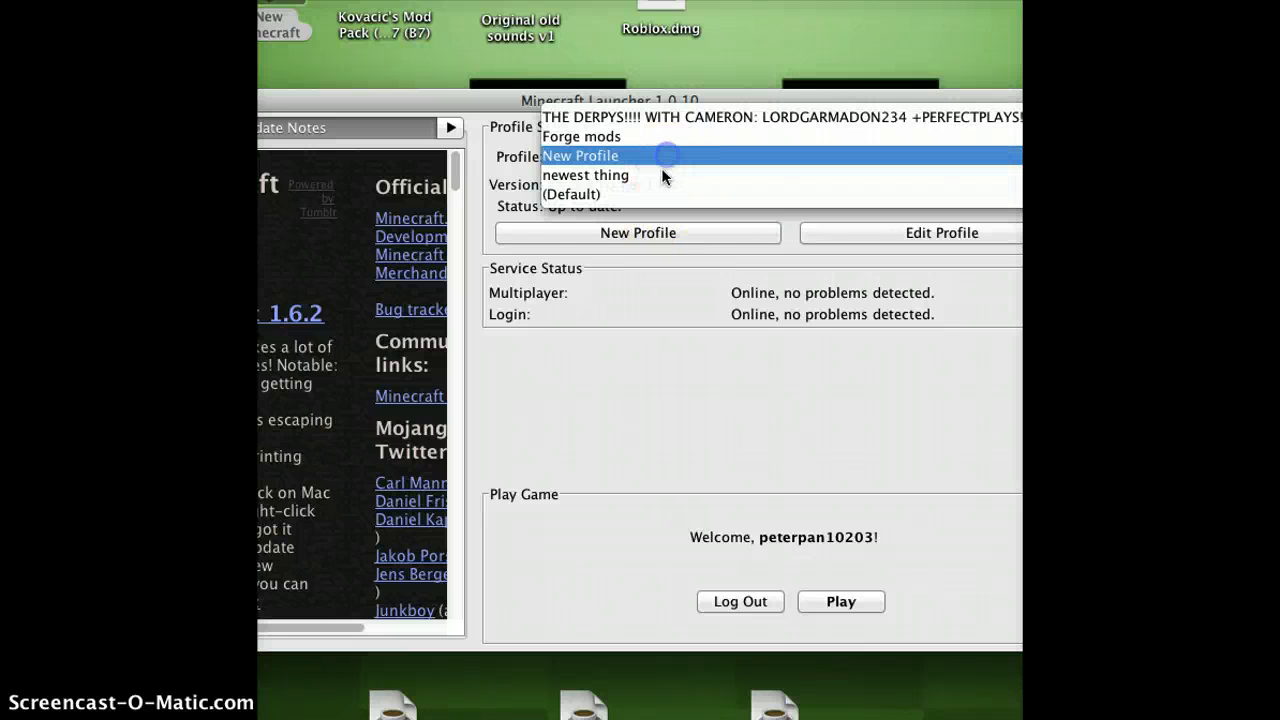
left_click(940, 232)
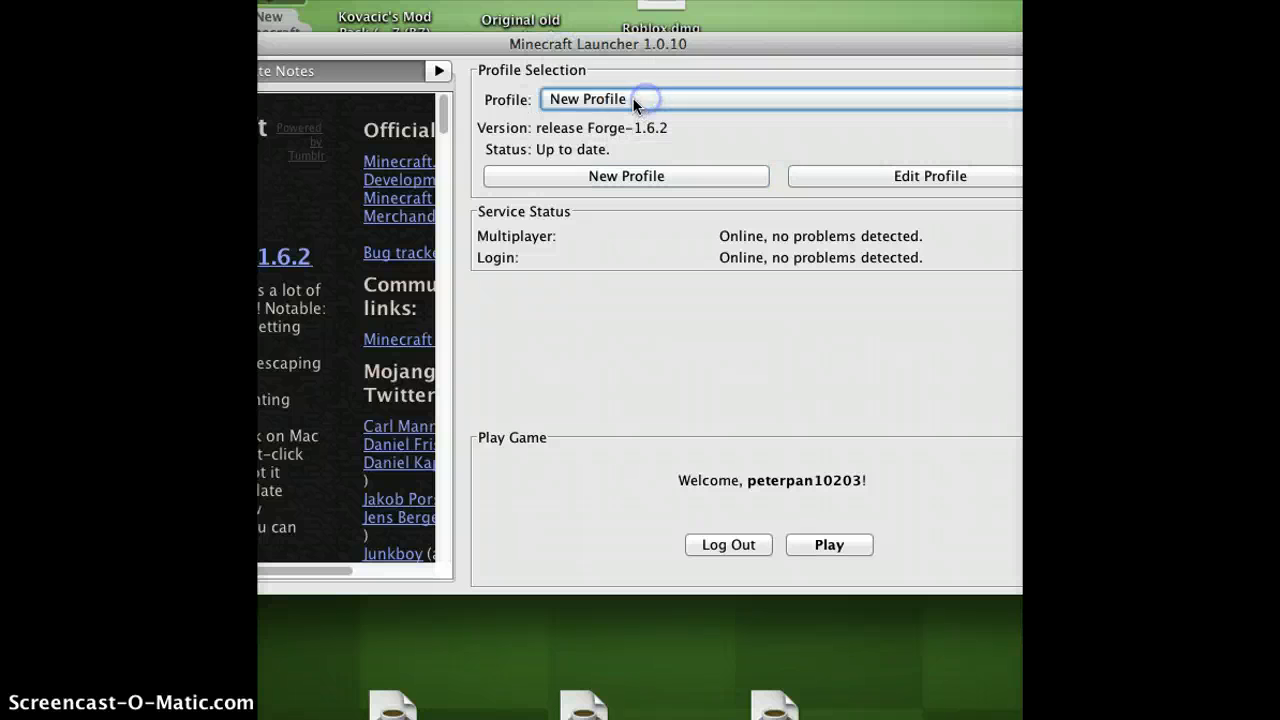
Confirm New Profile (Forge-1.6.2) is chosen and launch the game with Play.
left_click(588, 100)
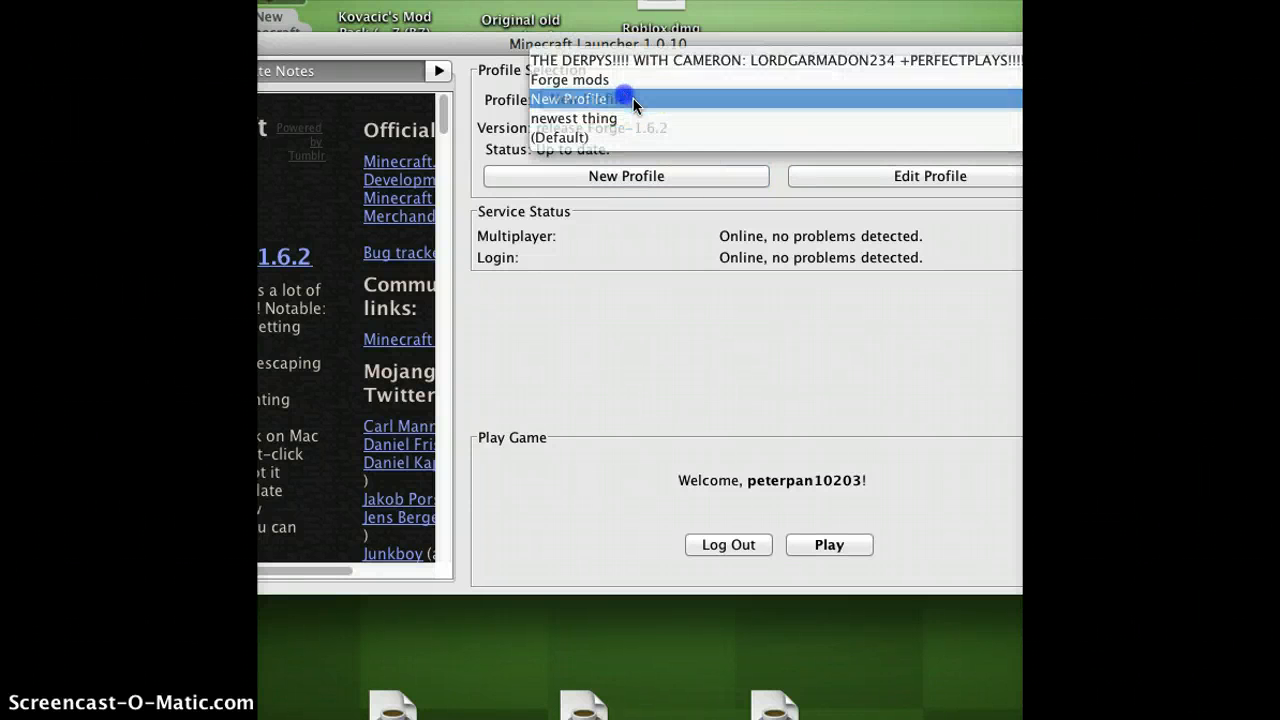
left_click(568, 100)
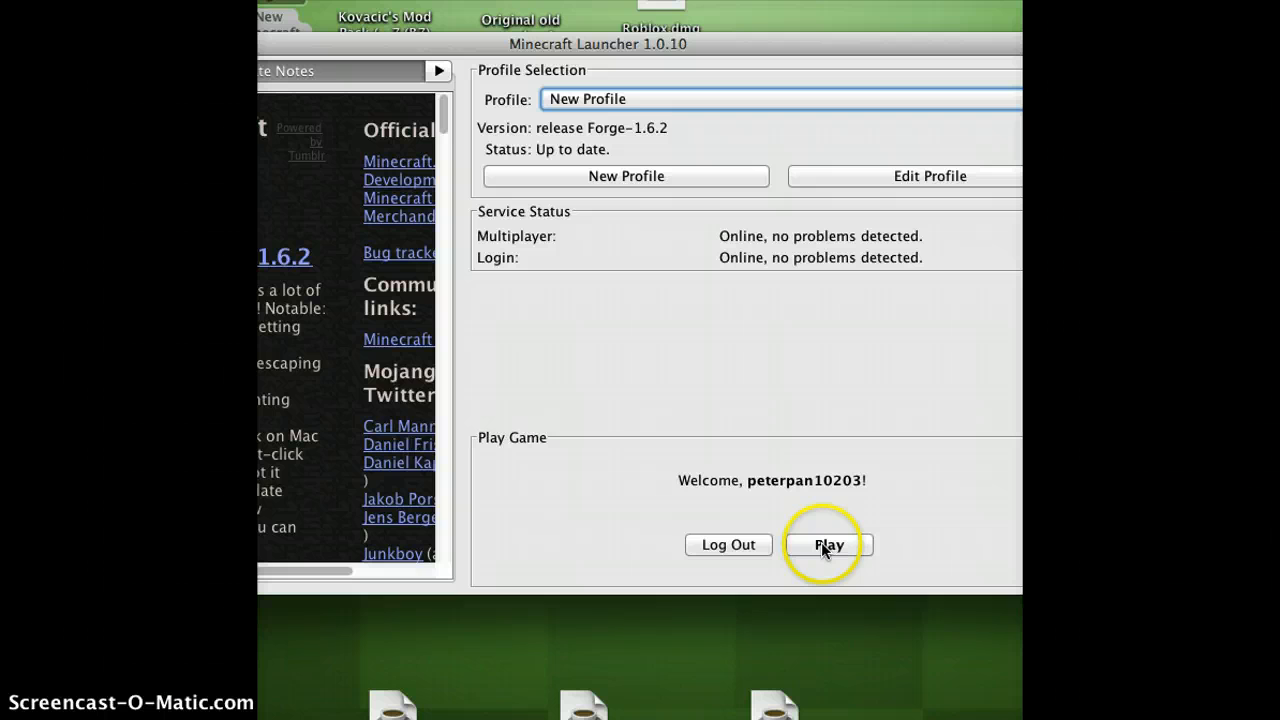
left_click(828, 544)
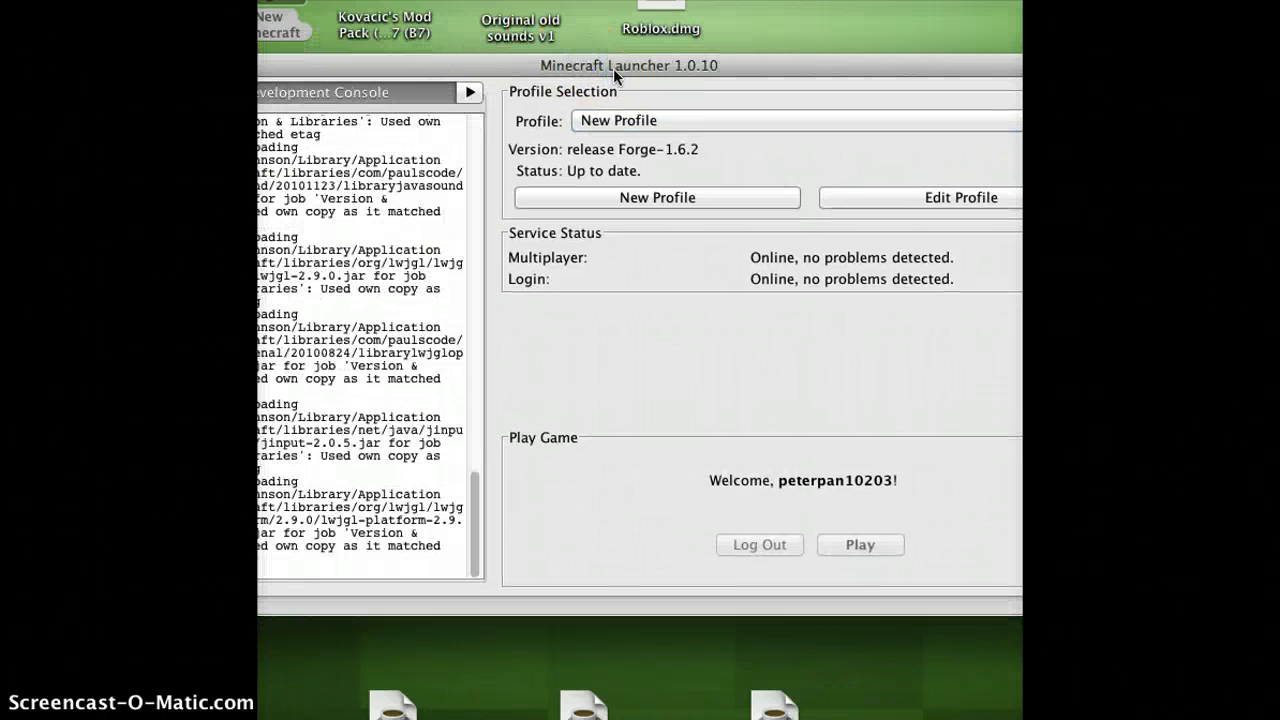
Follow the console's Forge Mod Loader log until the 1.6.2 title screen shows 3 mods loaded.
scroll("down", 3)
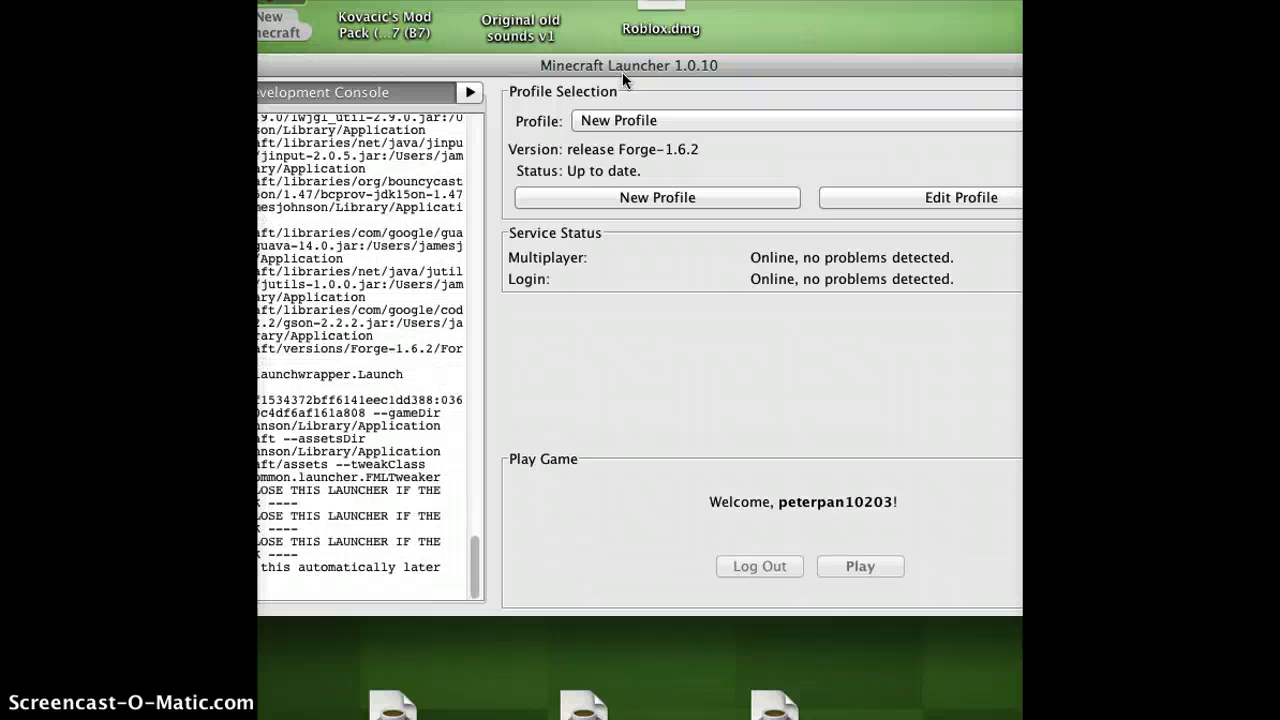
scroll("down", 3)
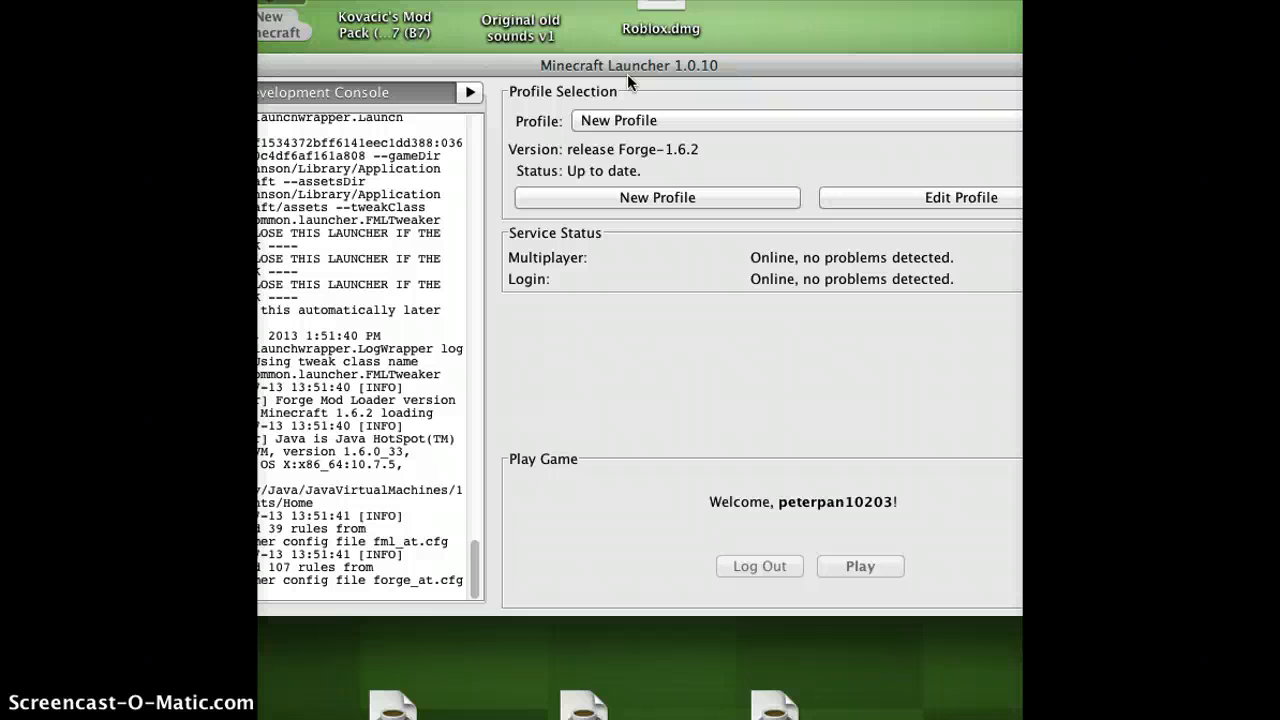
scroll("down", 3)
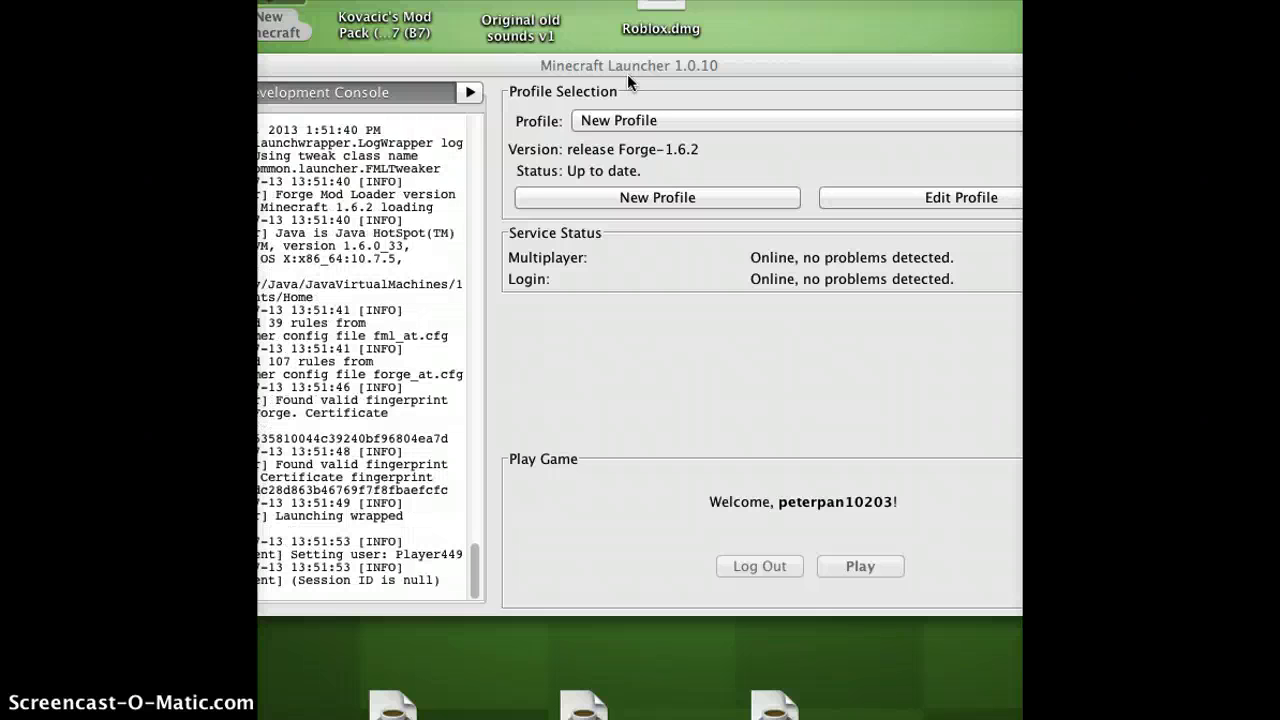
left_click(860, 566)
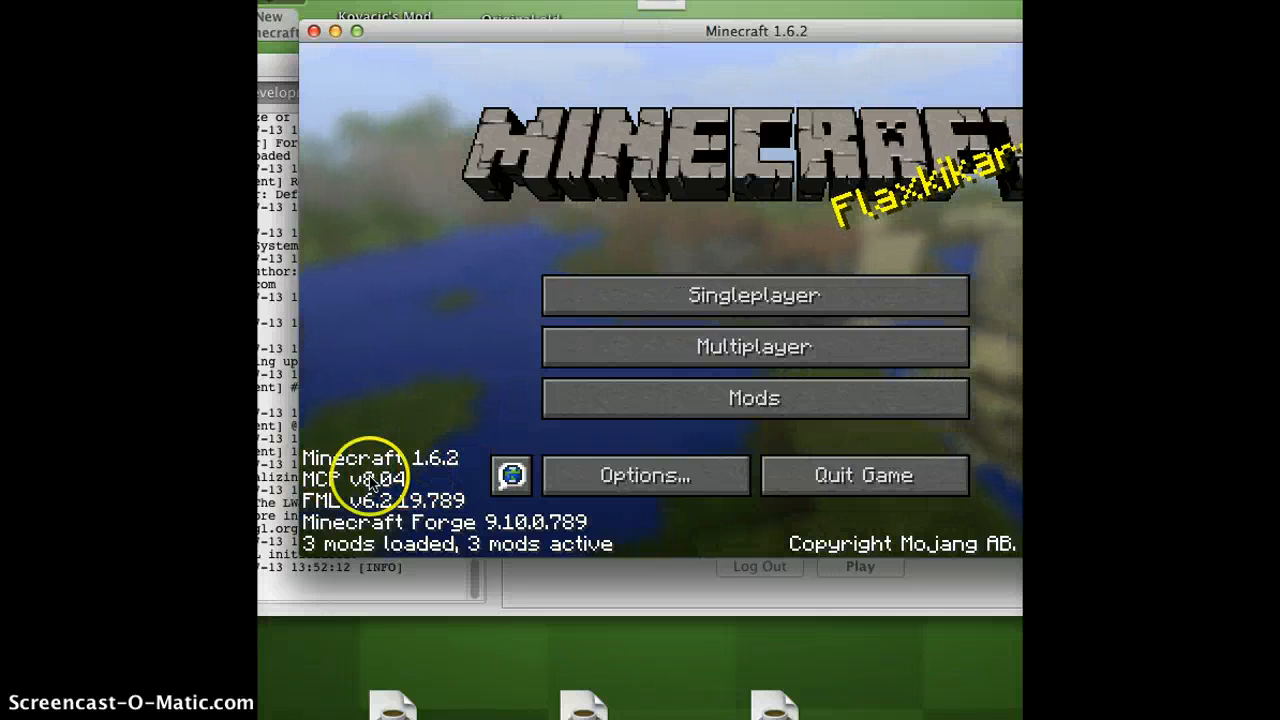
mouse_move(724, 22)
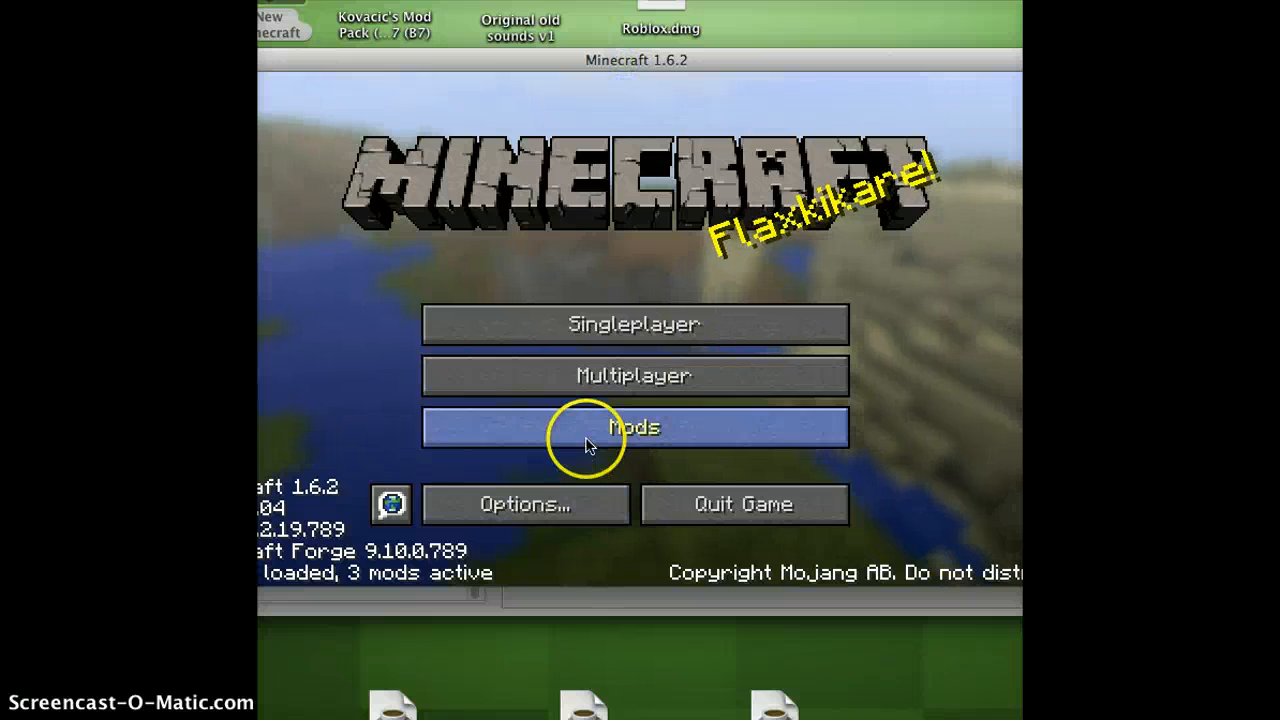
left_click(634, 428)
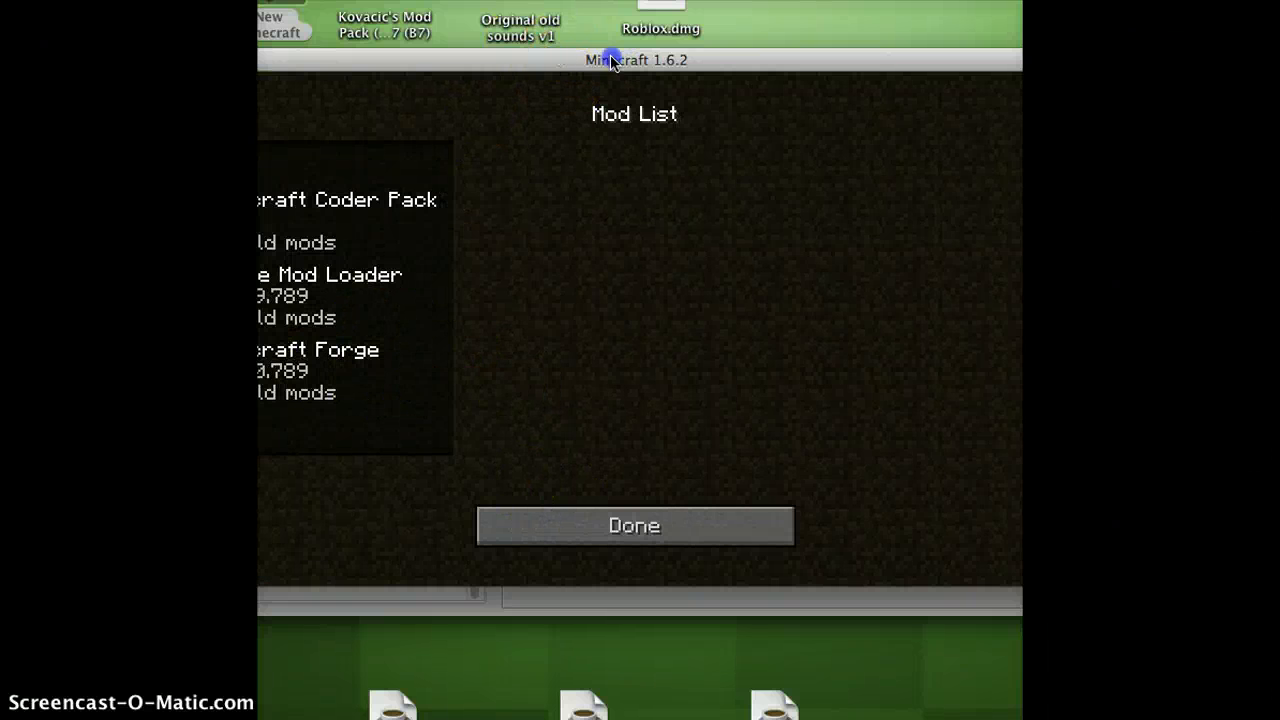
left_click(634, 524)
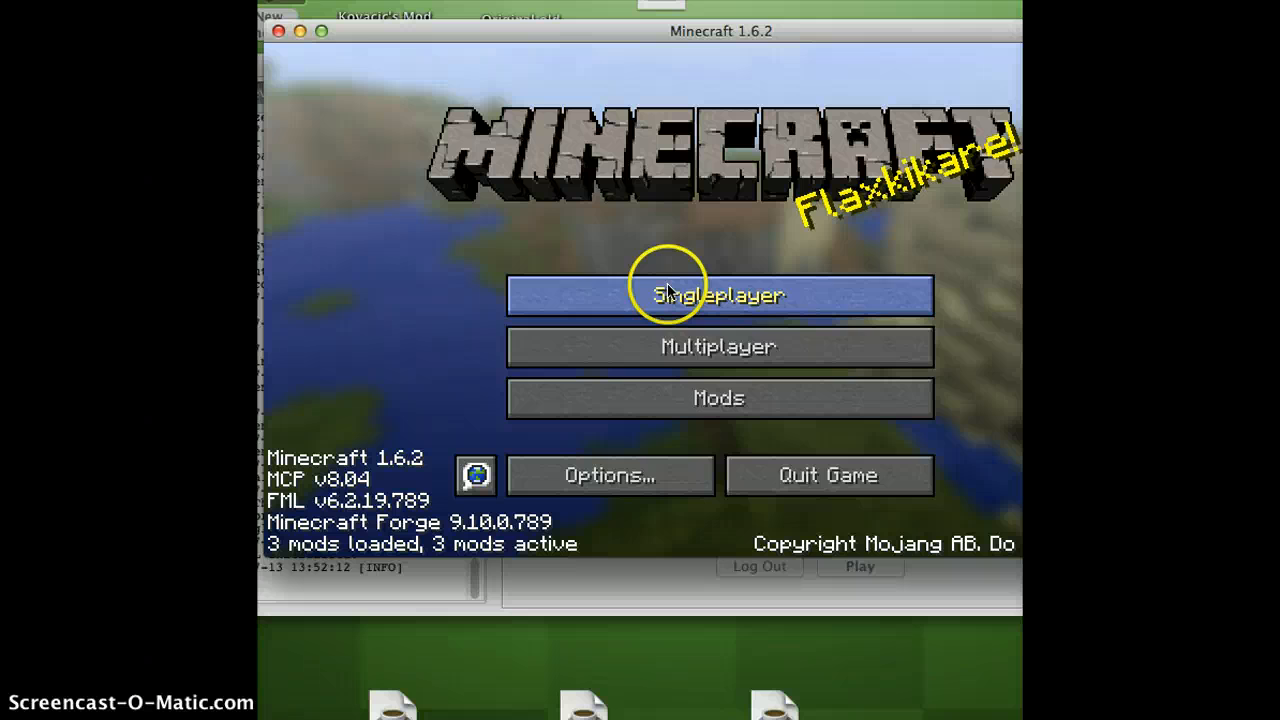
mouse_move(640, 28)
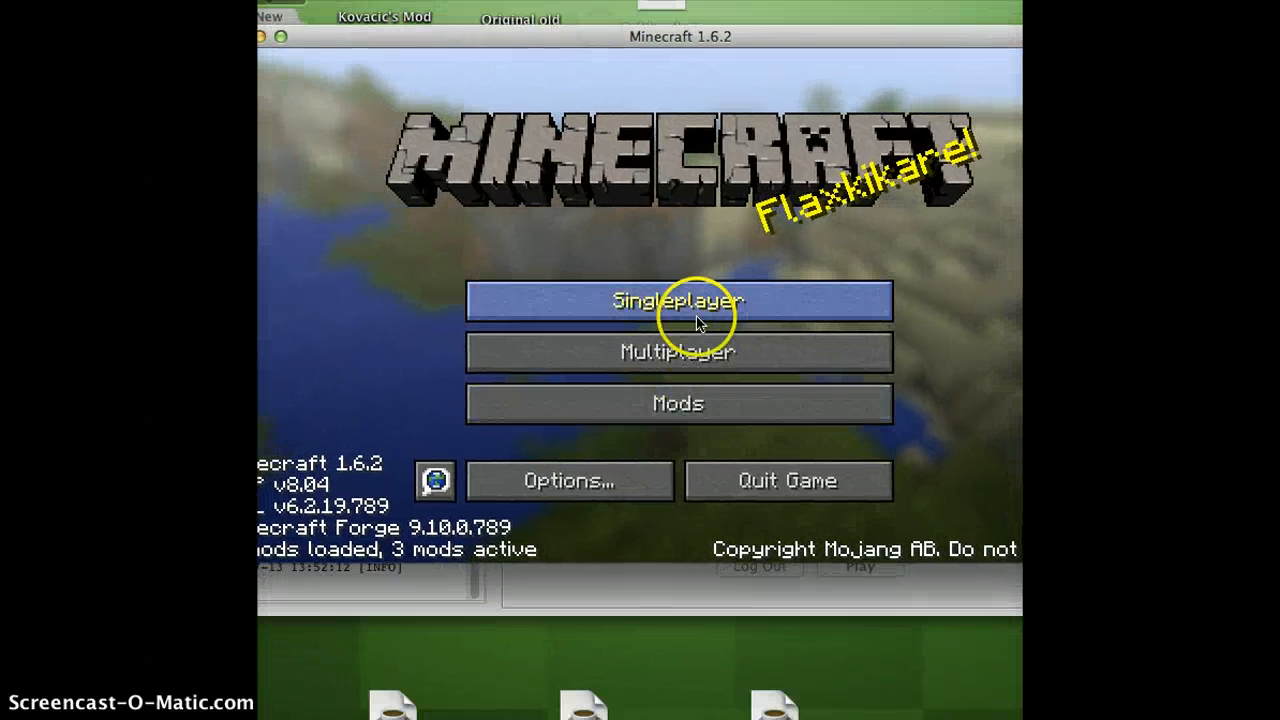
left_click(678, 300)
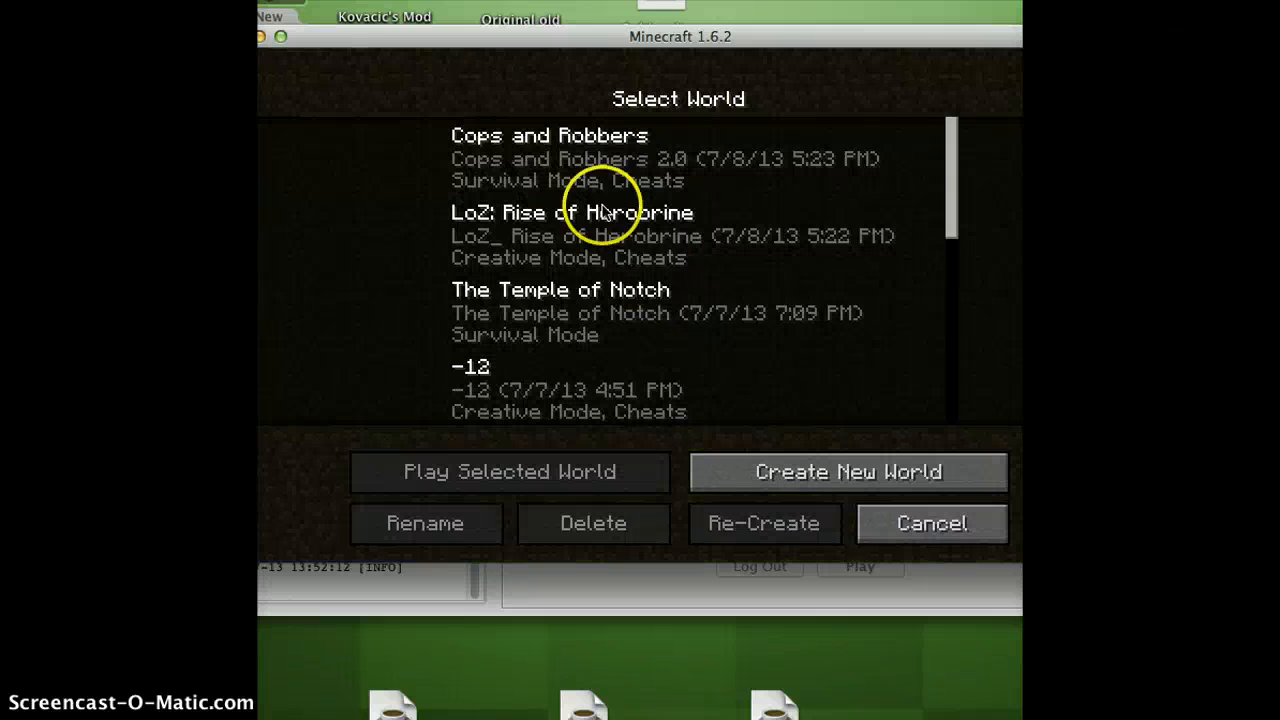
mouse_move(584, 228)
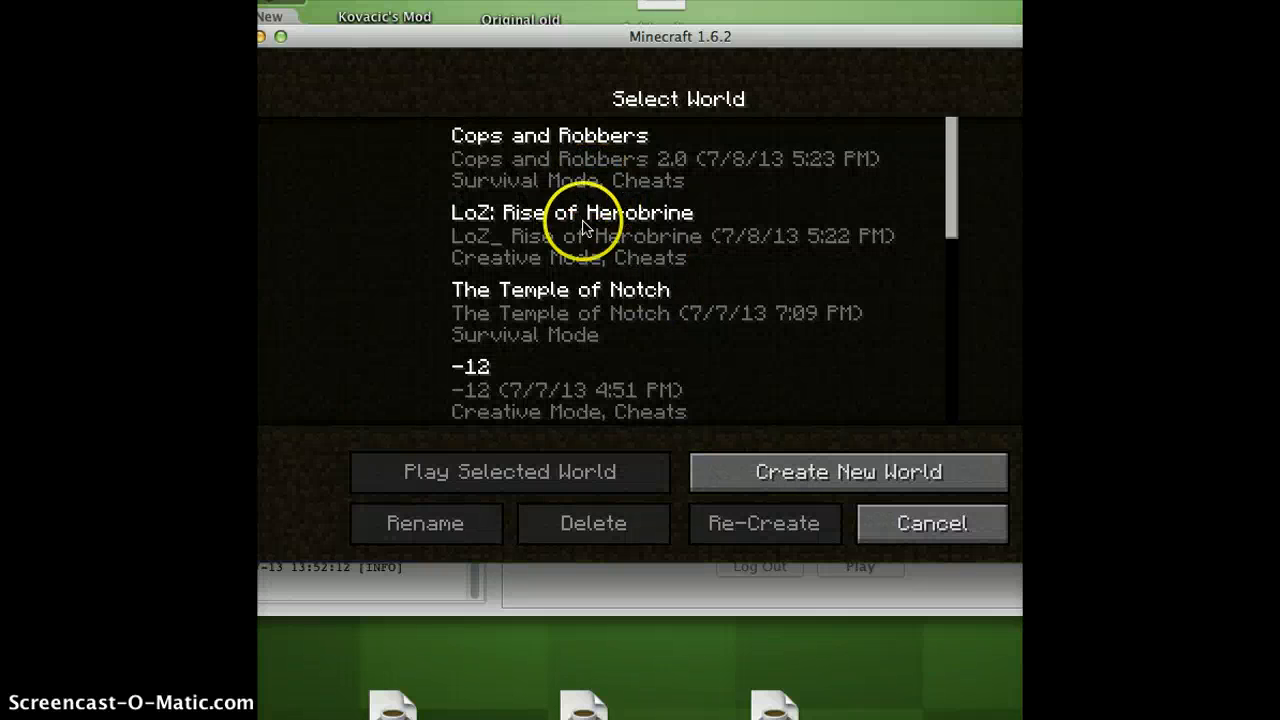
scroll("down", 3)
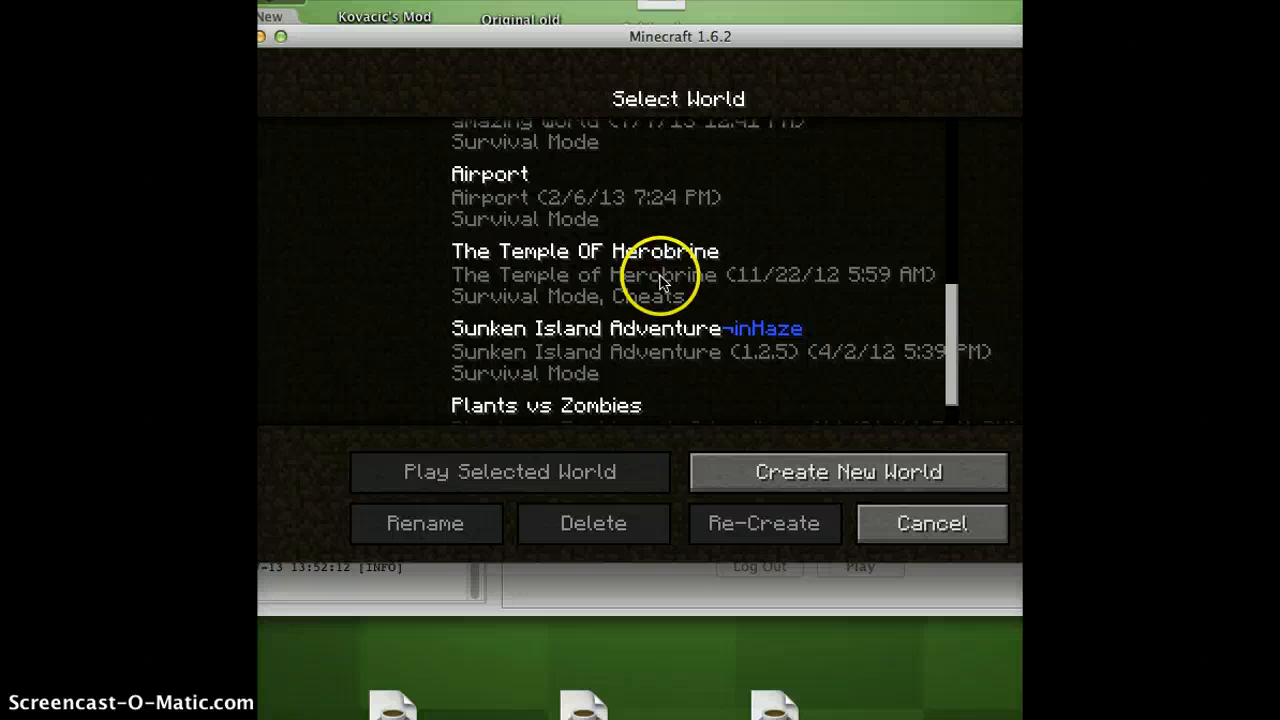
scroll("down", 3)
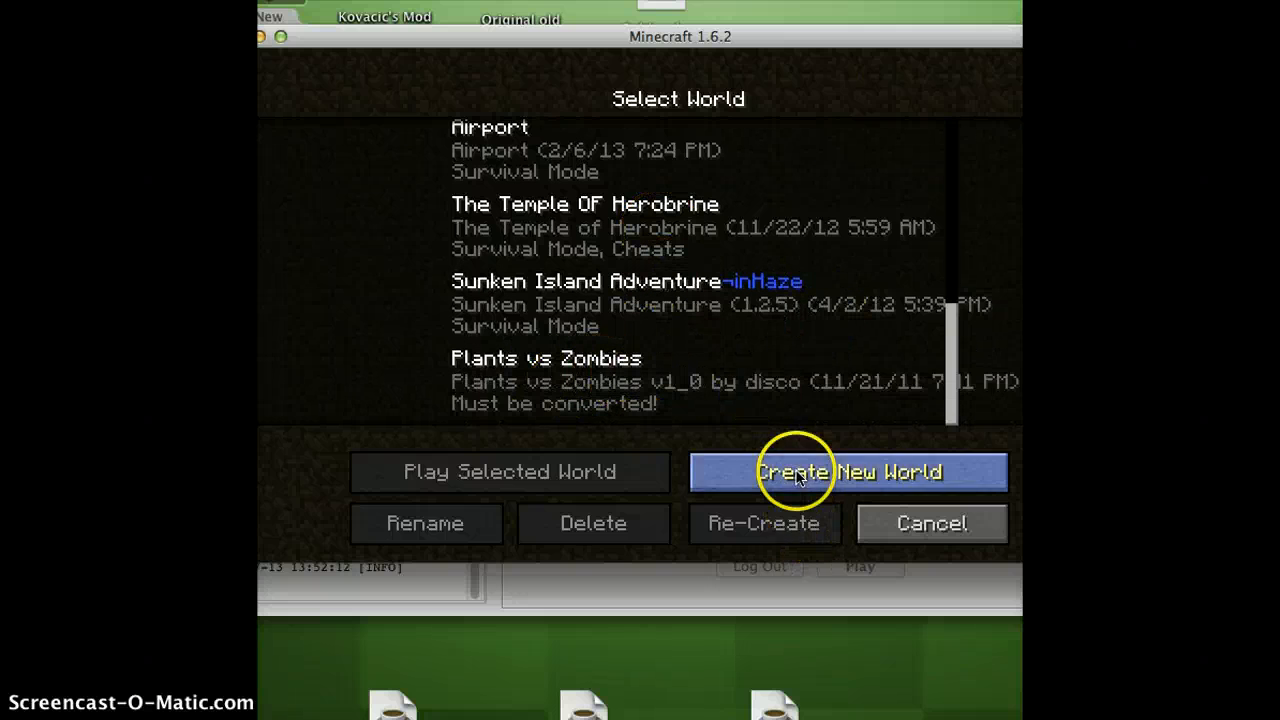
left_click(848, 472)
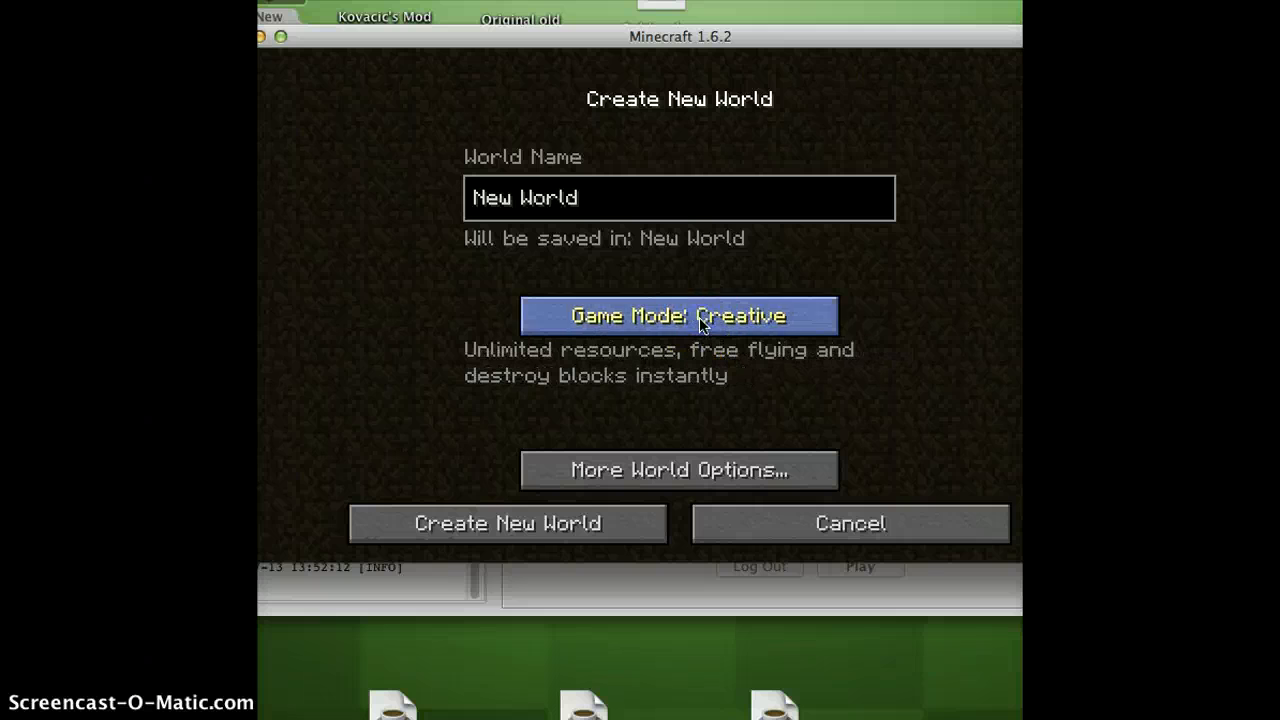
mouse_move(850, 524)
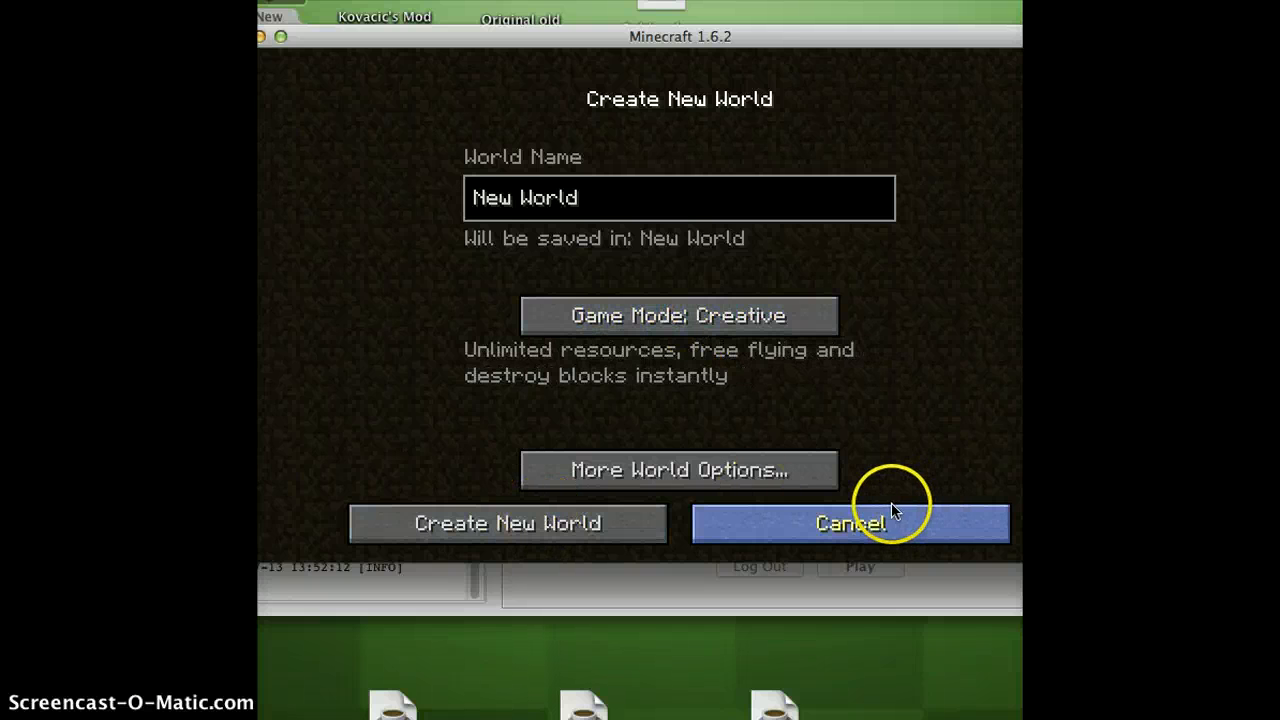
left_click(850, 524)
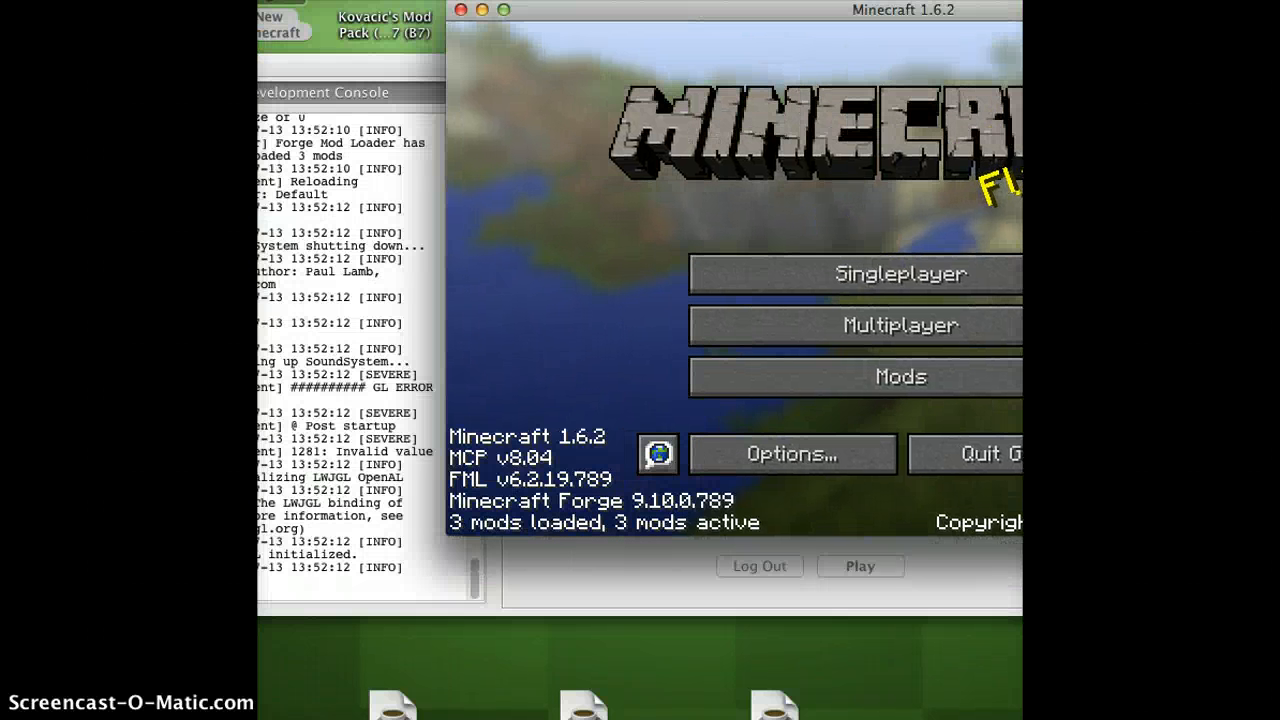
mouse_move(856, 12)
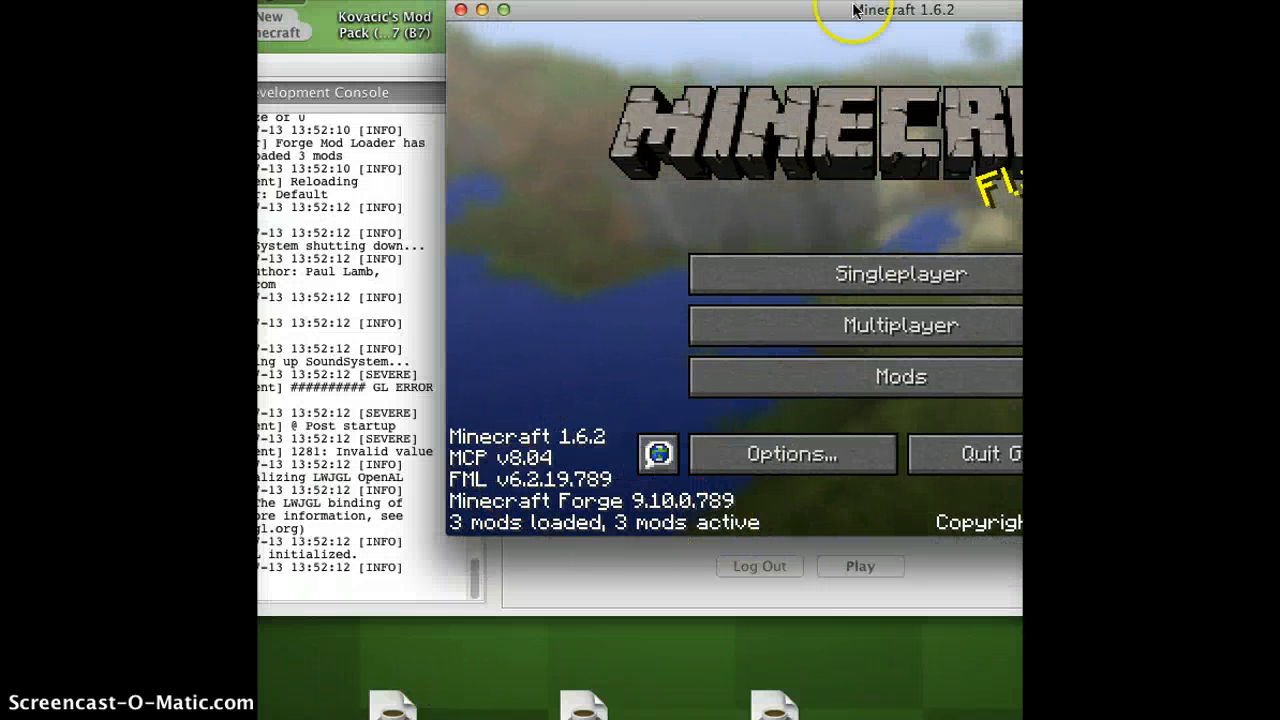